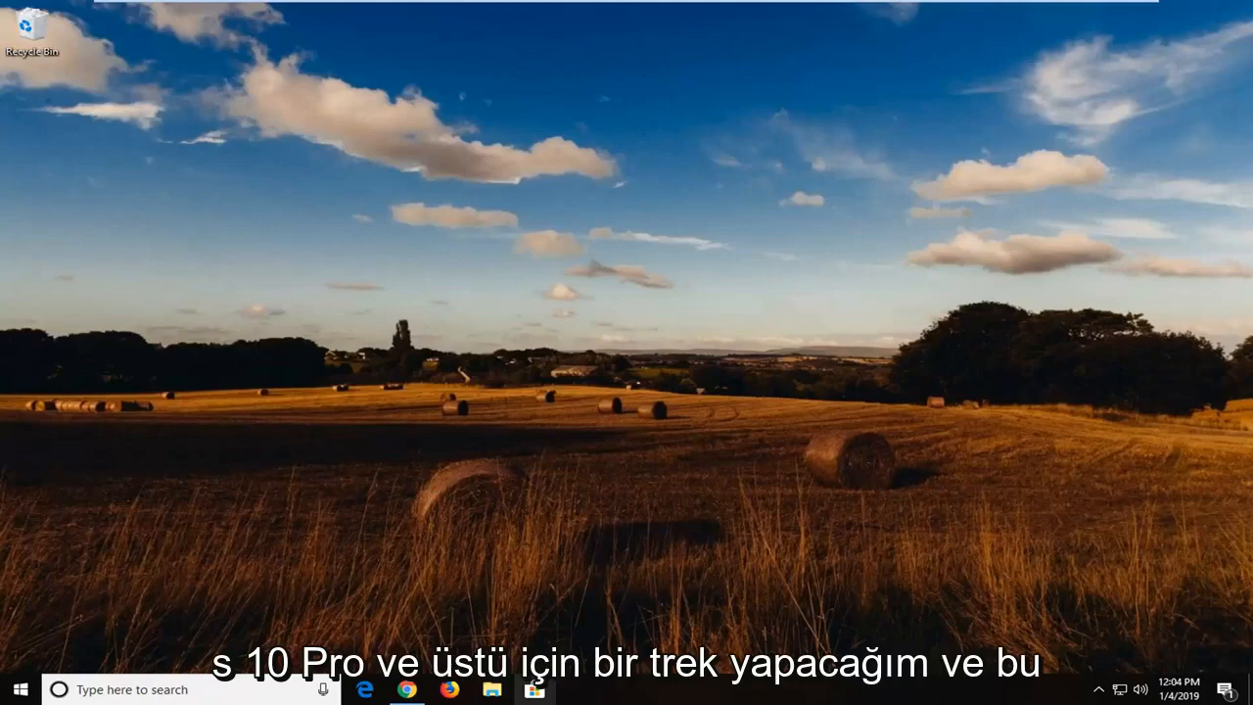
pyautogui.moveTo(647, 314)
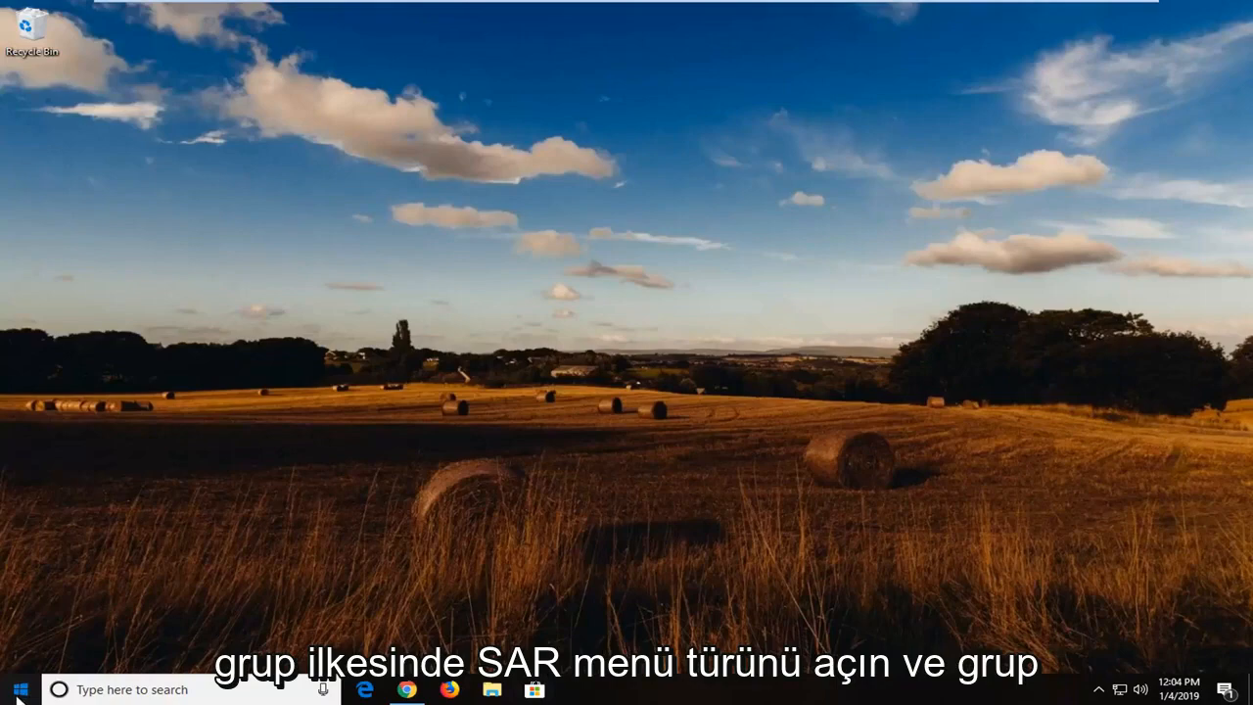
# Search the Start menu for 'group' to find Edit group policy
pyautogui.click(17, 689)
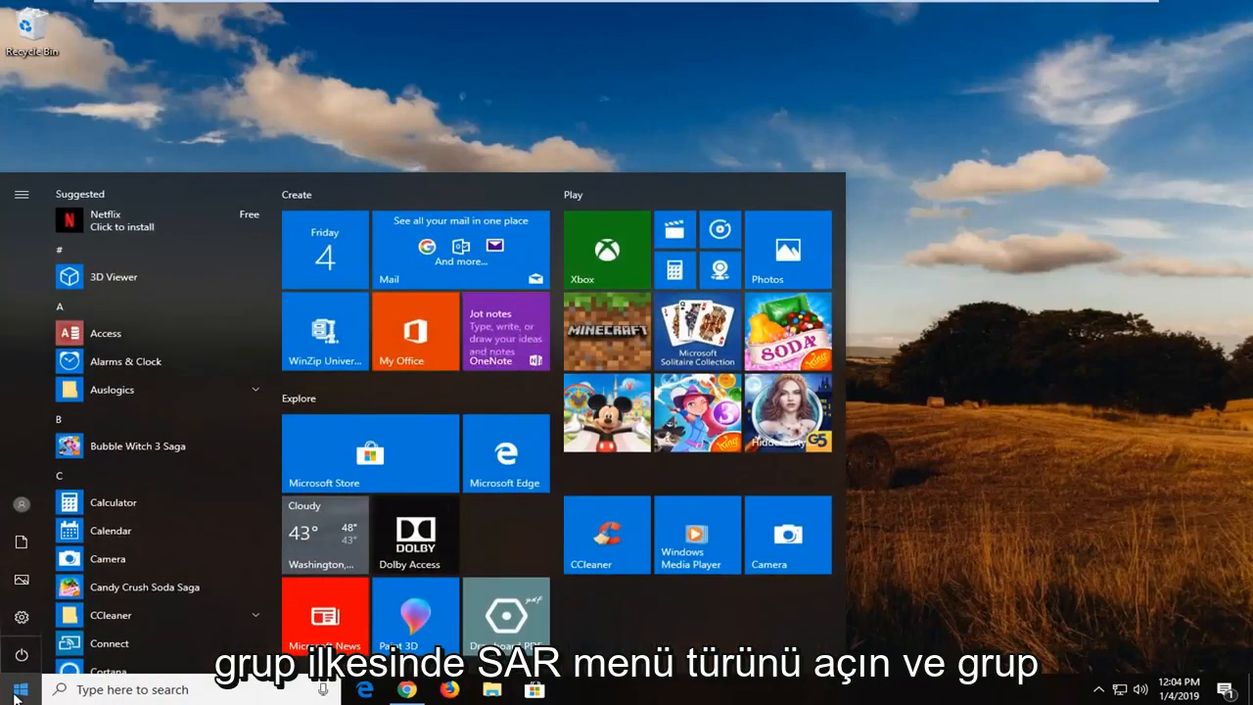
pyautogui.write('group')
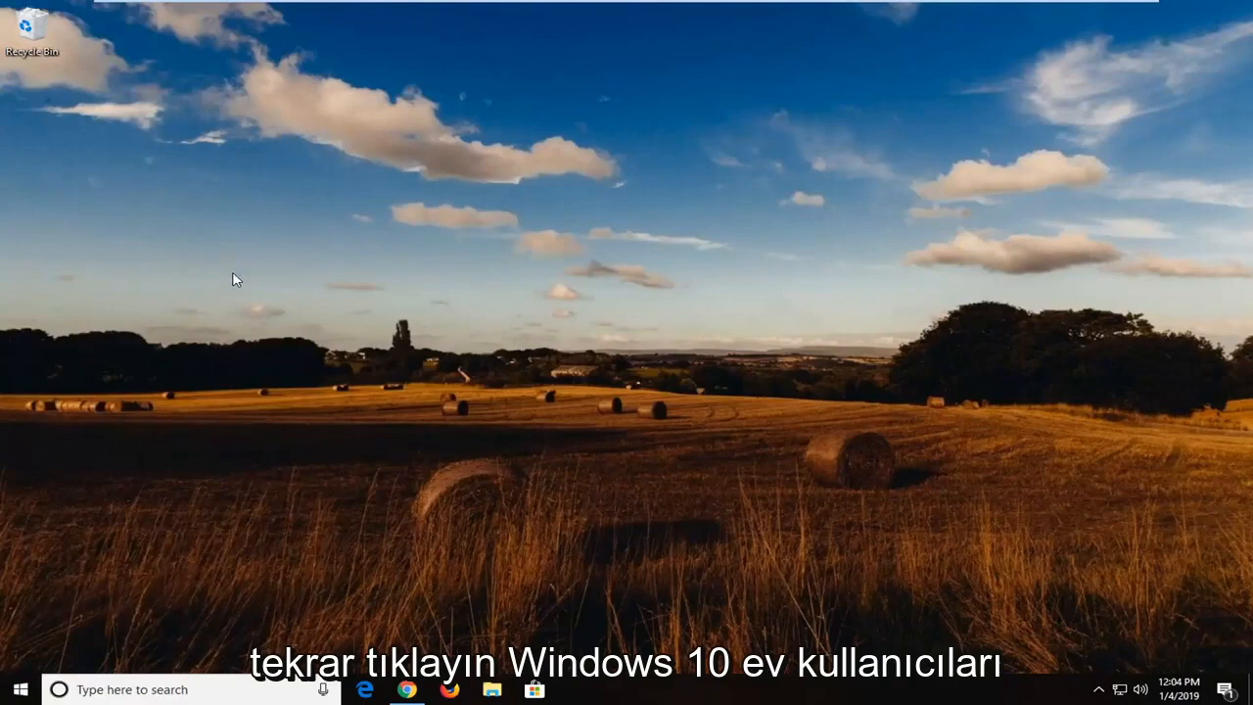
pyautogui.moveTo(255, 255)
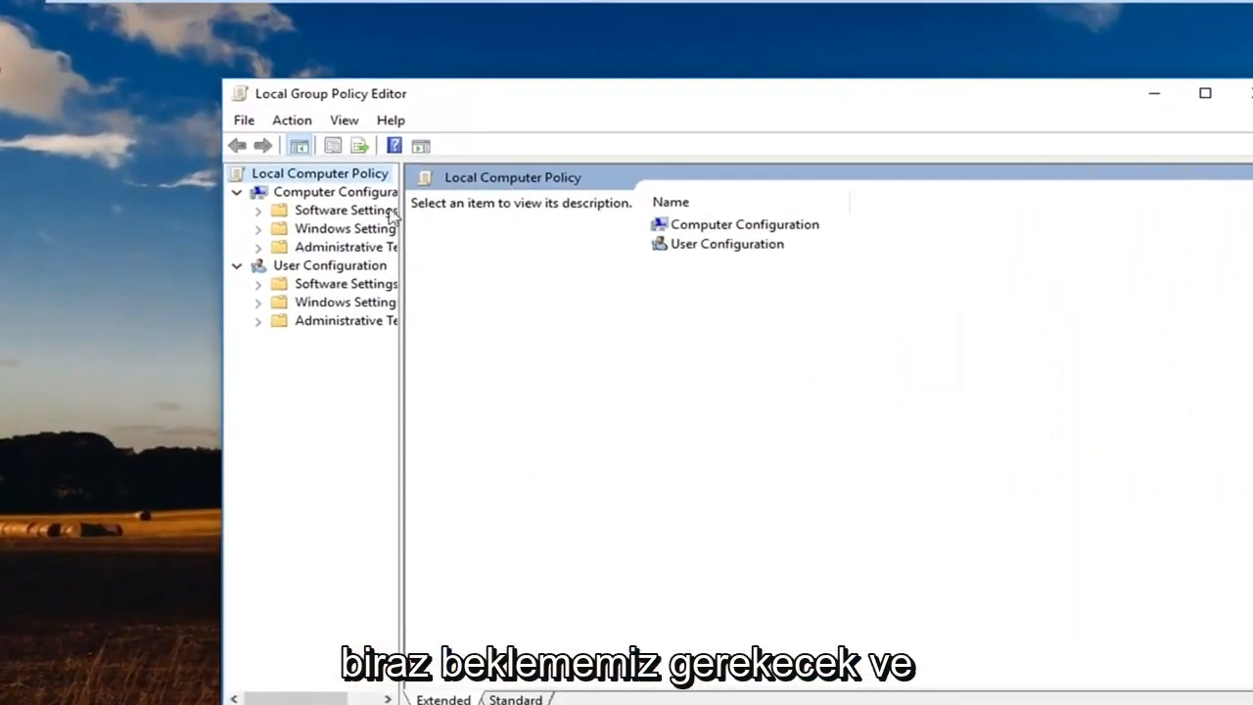
pyautogui.moveTo(407, 235)
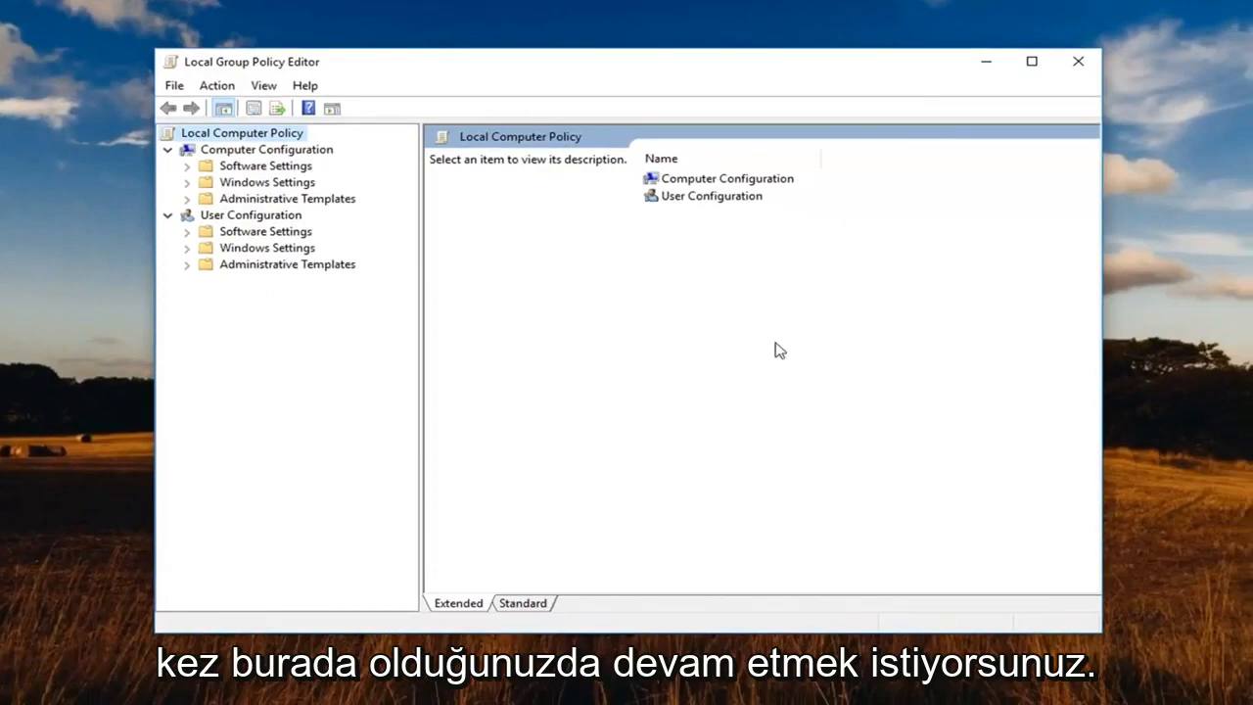
# Expand Computer Configuration > Administrative Templates > Windows Components, collapsing User Configuration
pyautogui.click(266, 149)
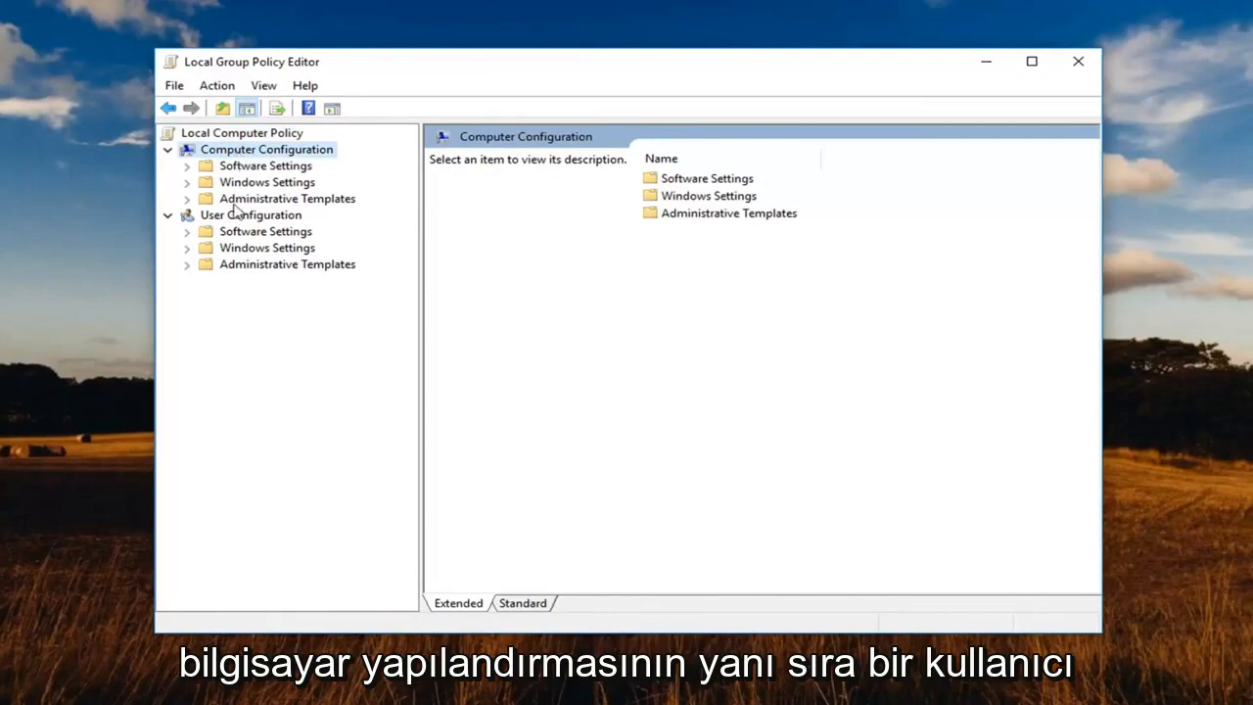
pyautogui.click(251, 213)
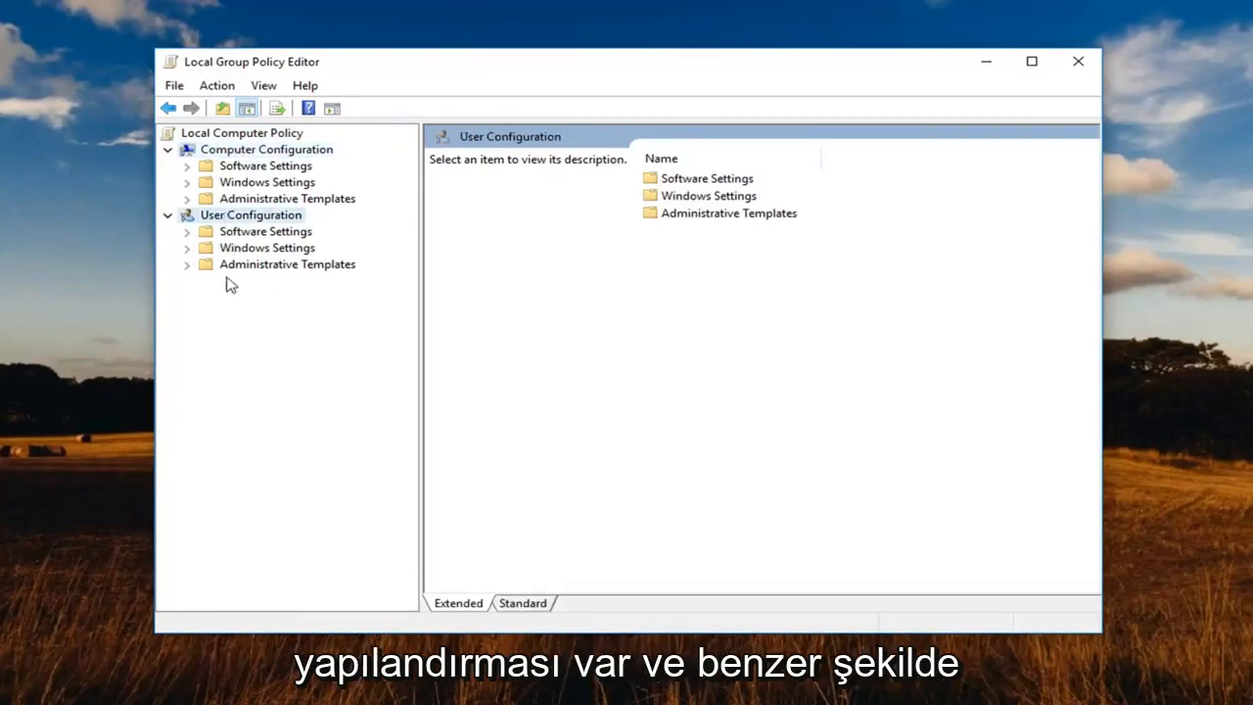
pyautogui.click(285, 264)
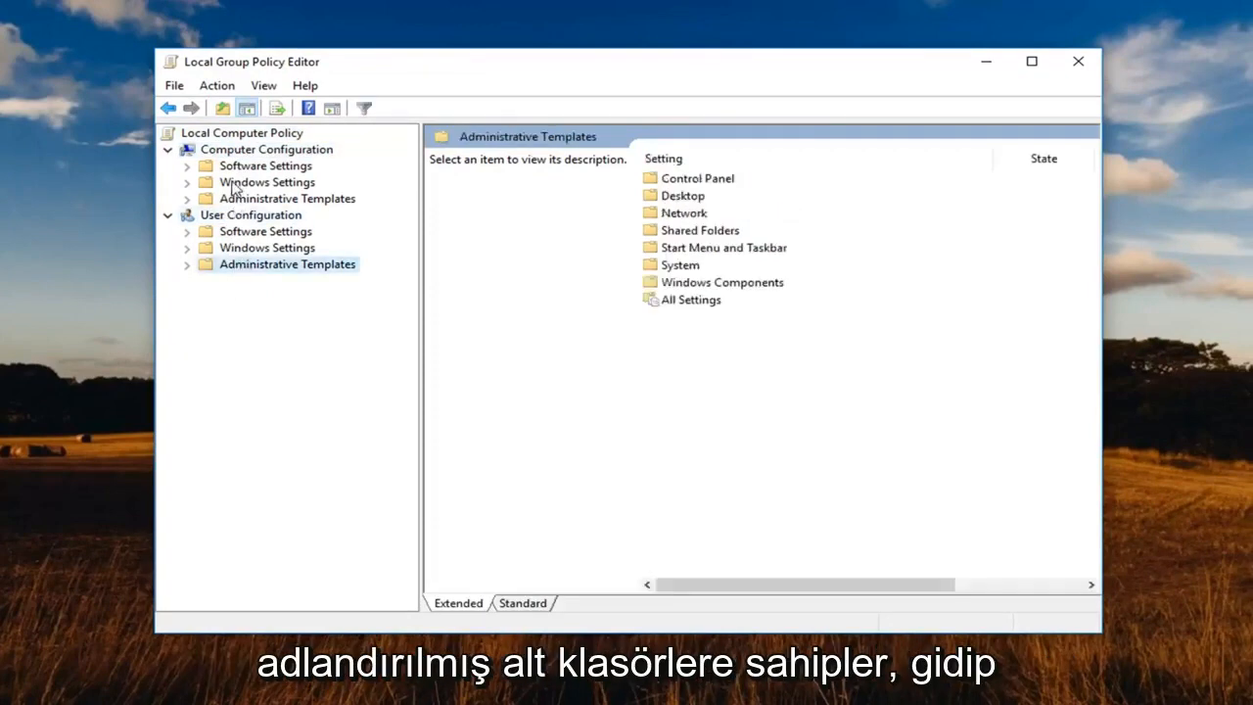
pyautogui.click(266, 164)
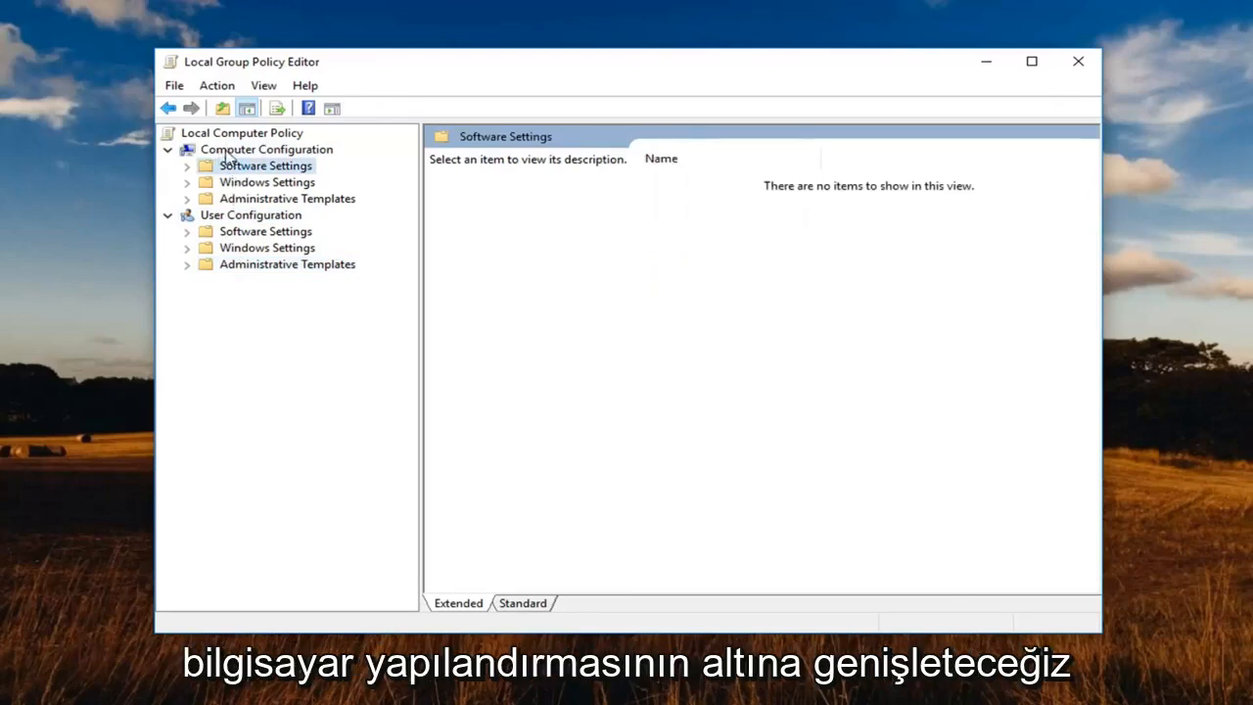
pyautogui.click(286, 198)
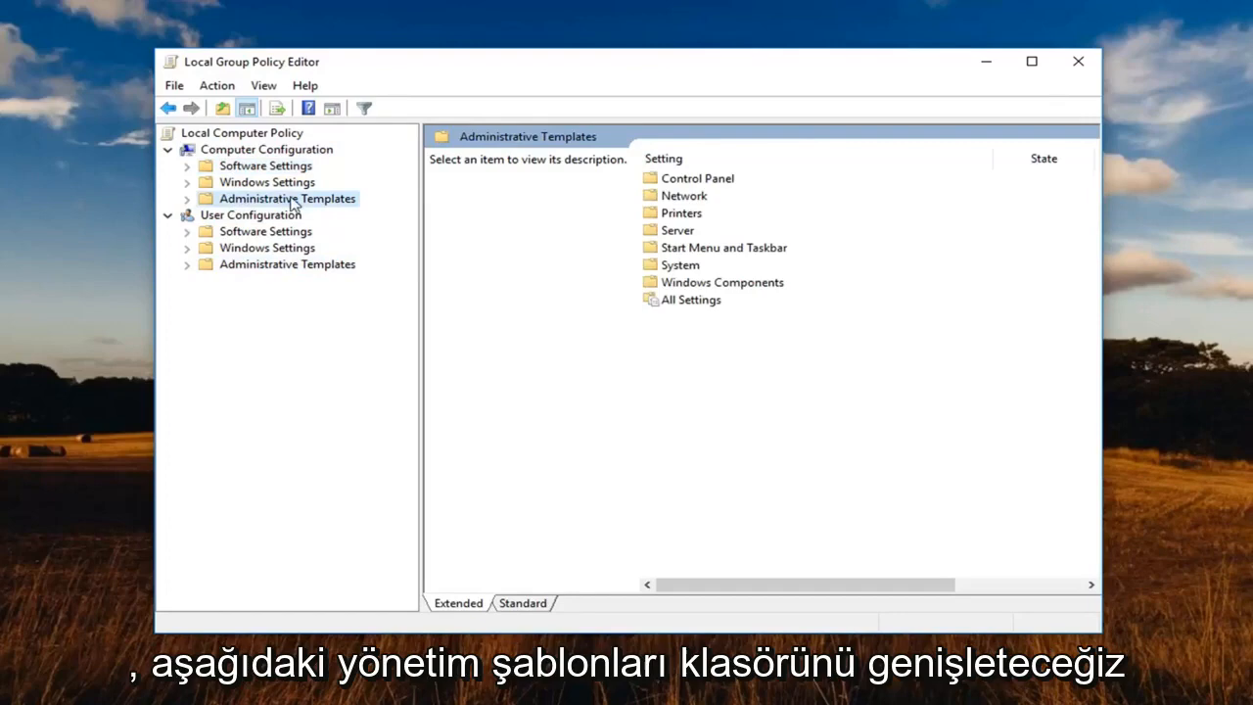
pyautogui.click(188, 198)
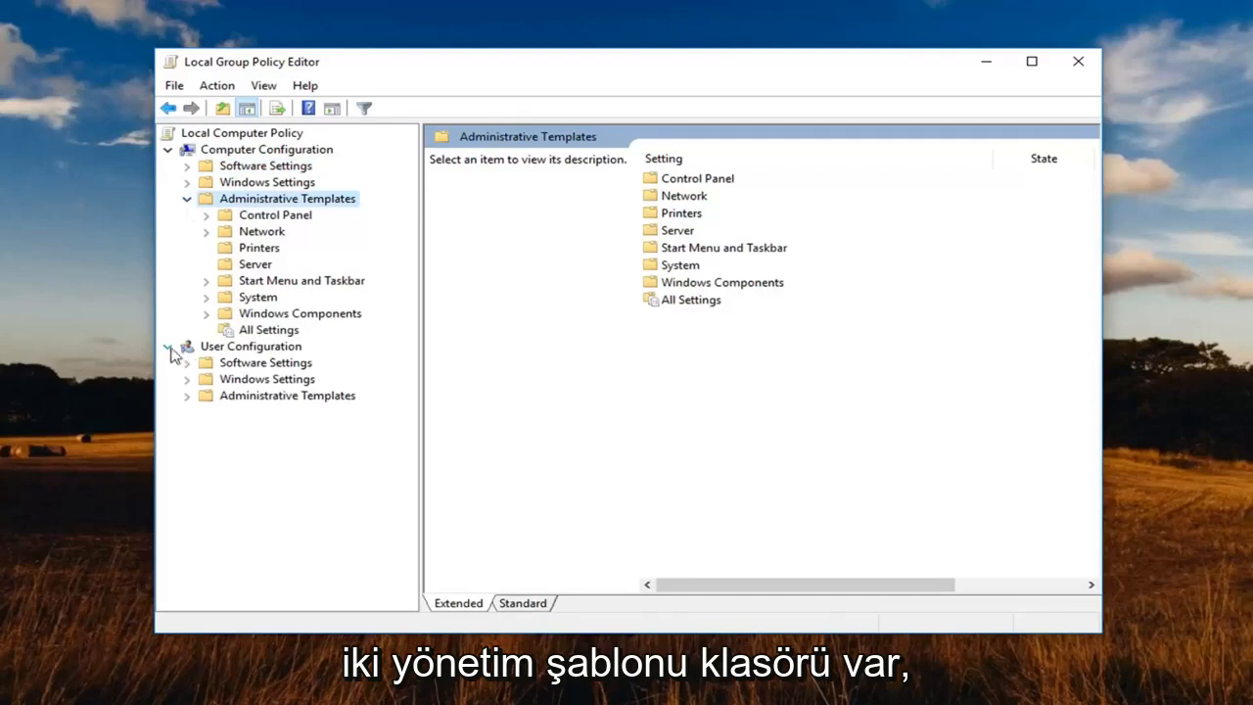
pyautogui.click(168, 344)
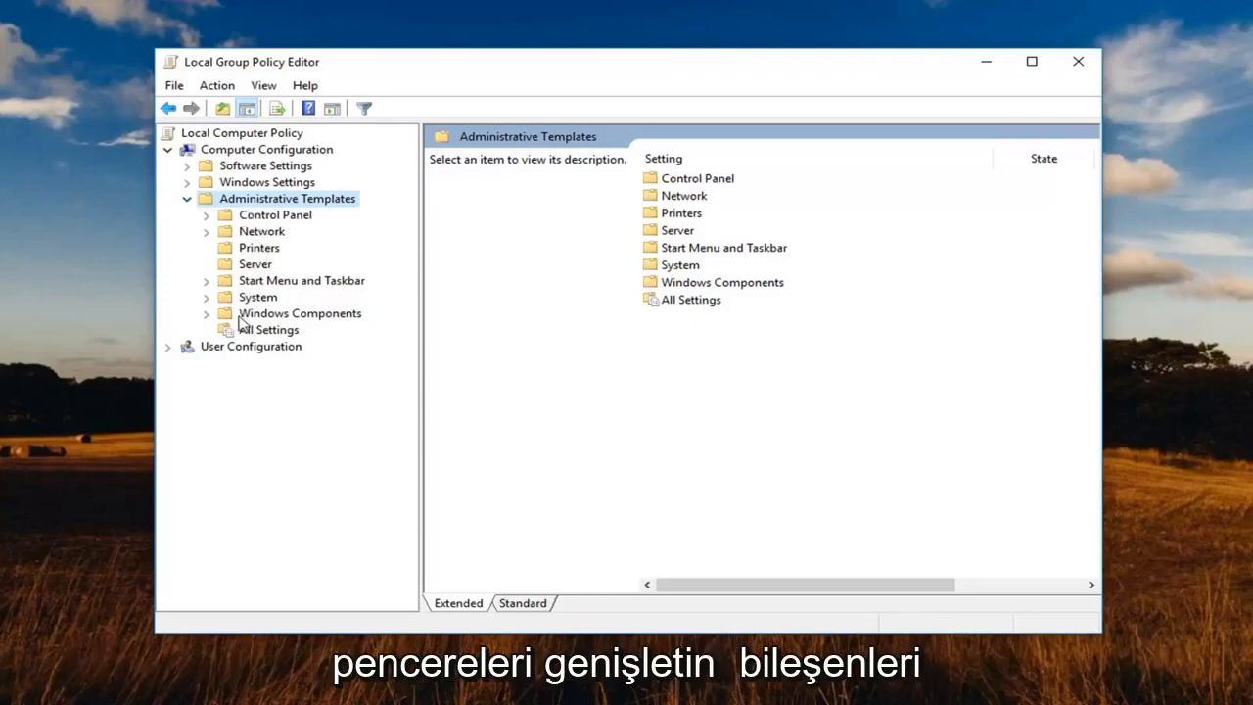
pyautogui.click(299, 313)
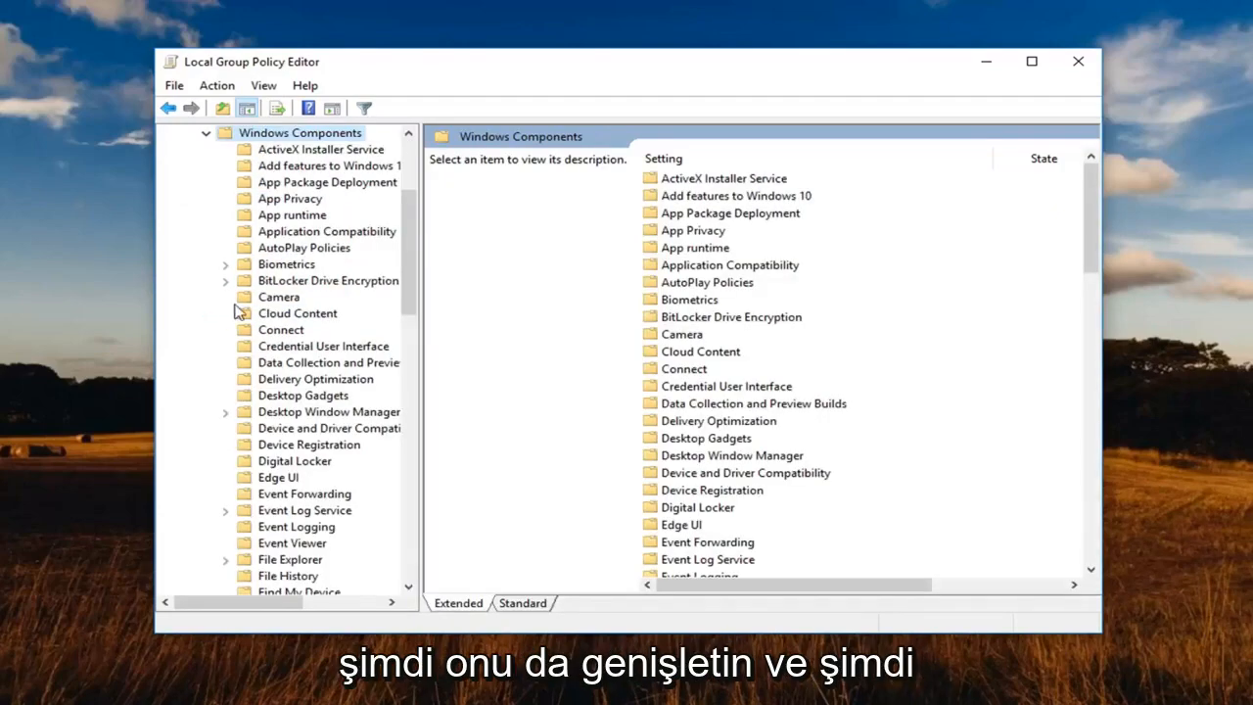
# Select Windows Defender Antivirus and highlight its 'Turn off Windows Defender Antivirus' policy
pyautogui.scroll(-3)
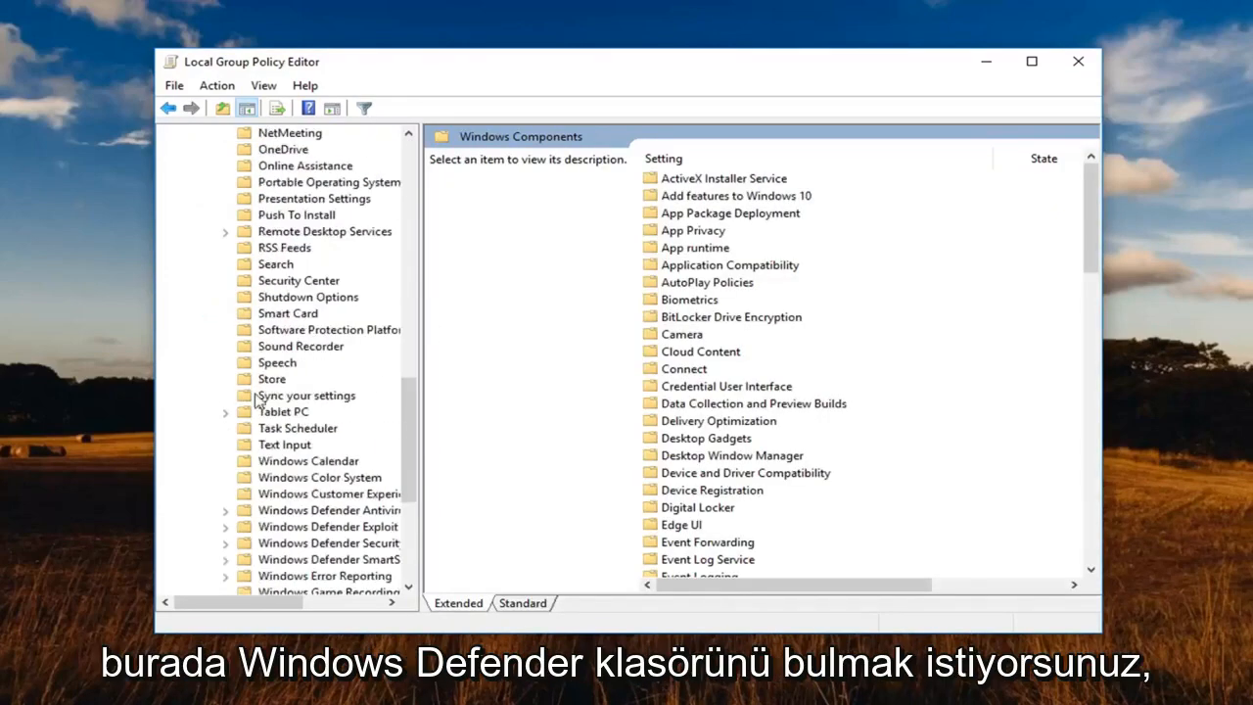
pyautogui.scroll(-3)
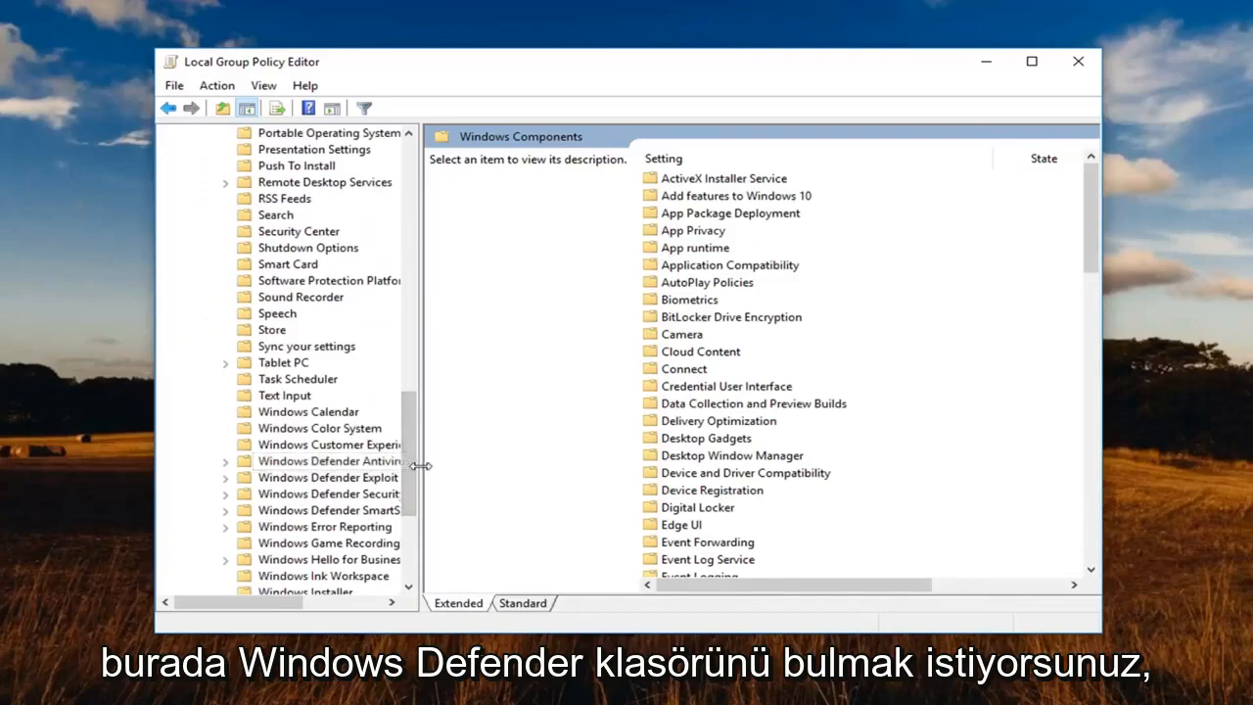
pyautogui.moveTo(421, 466); pyautogui.dragTo(548, 466)
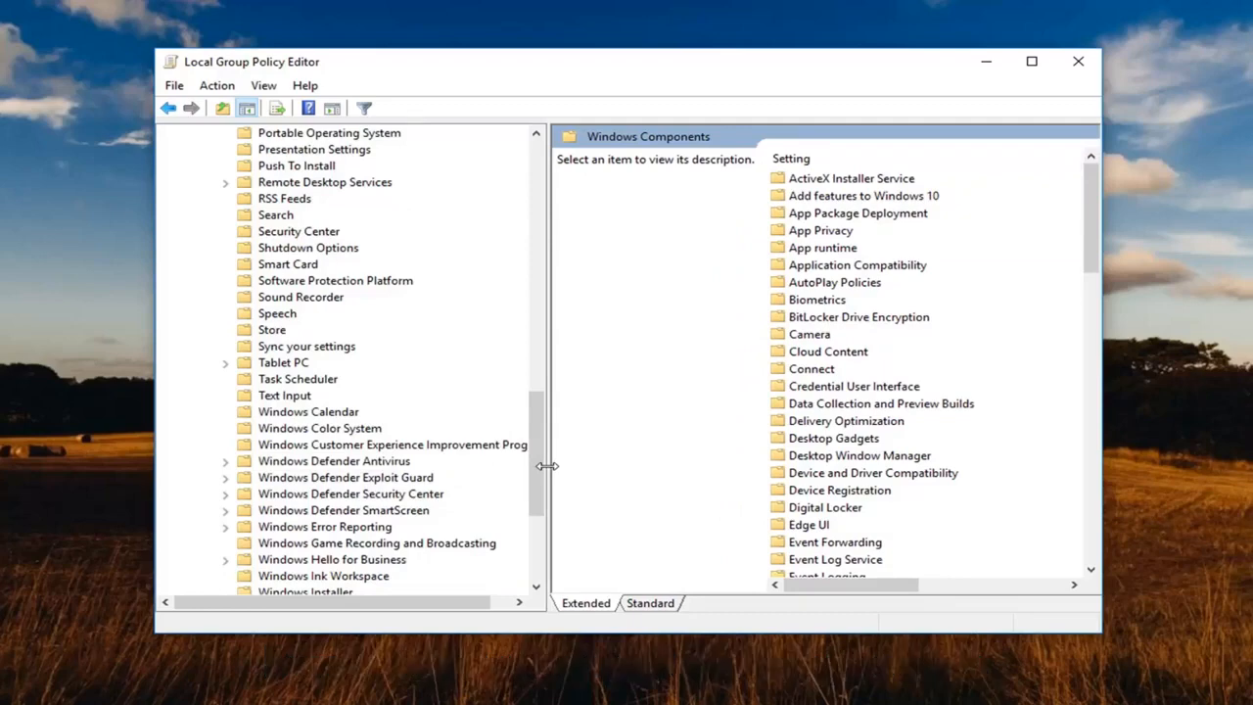
pyautogui.click(333, 460)
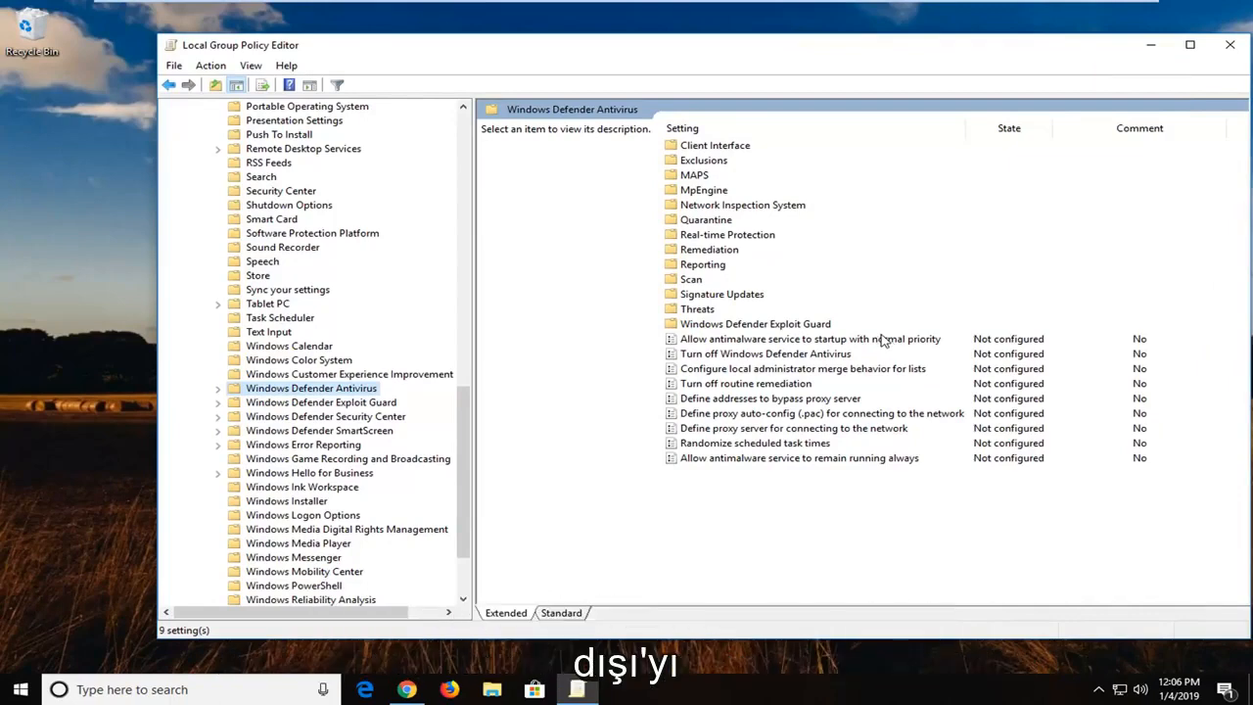
pyautogui.click(766, 352)
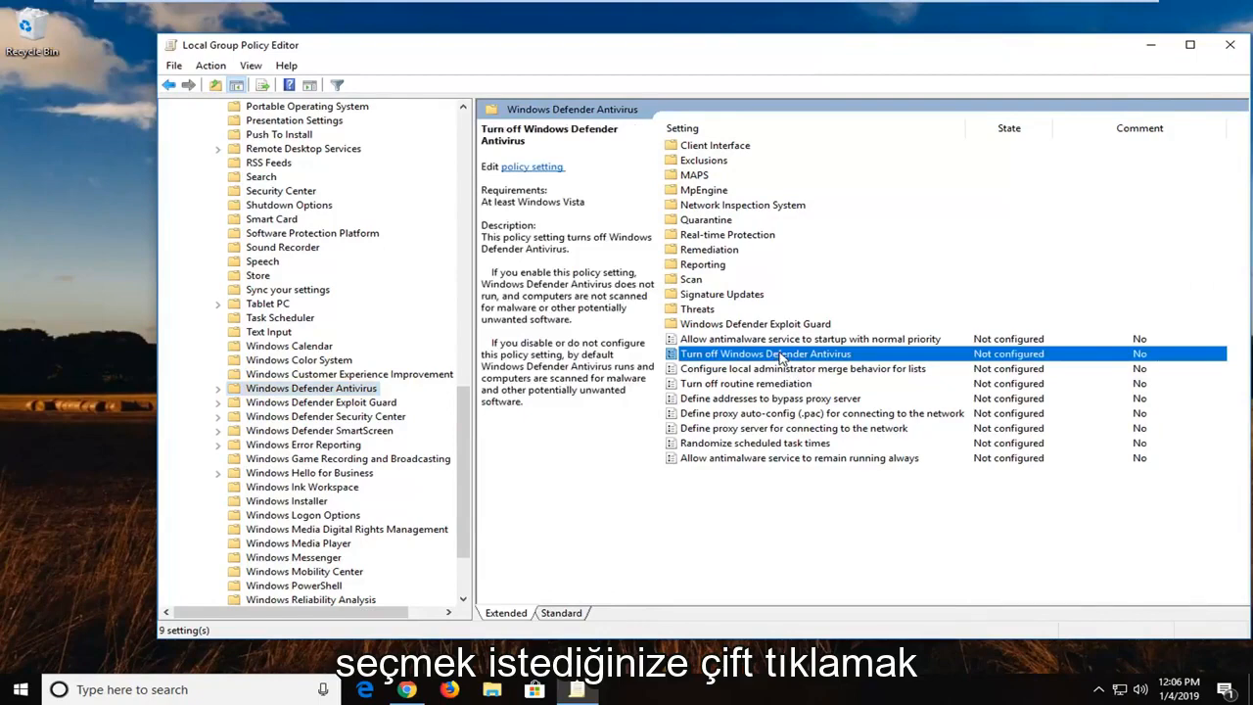
pyautogui.moveTo(779, 357)
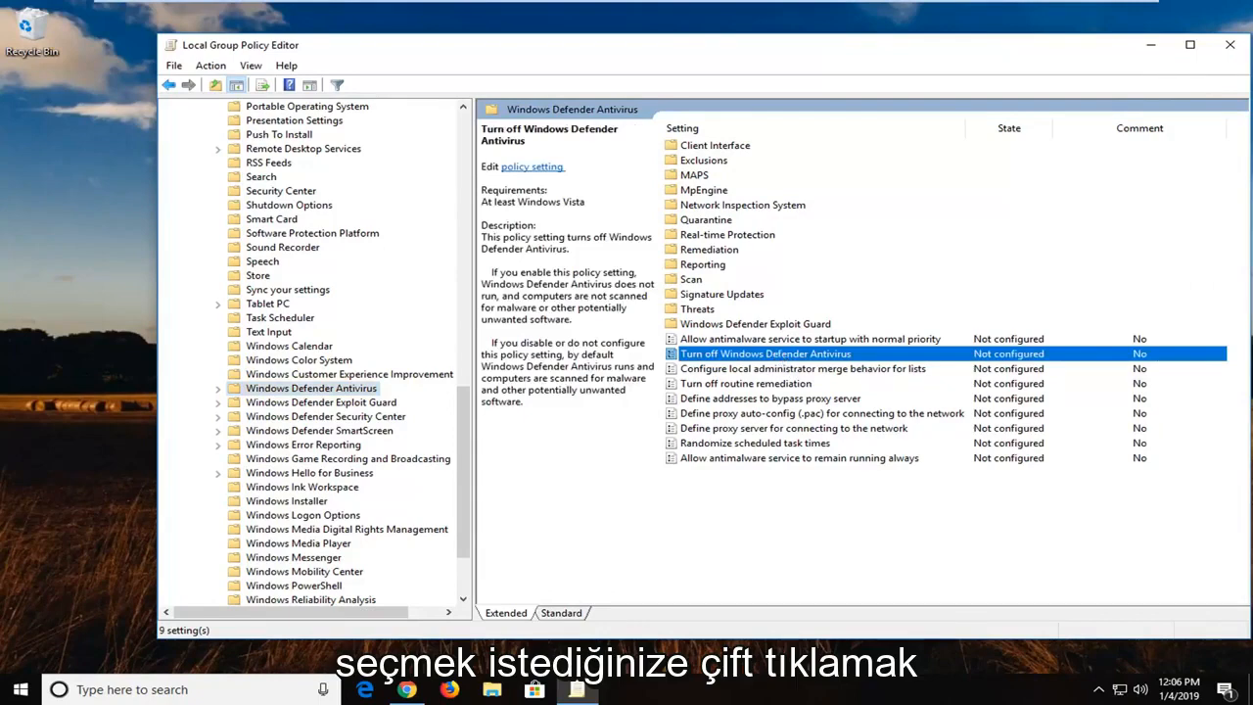
# Set 'Turn off Windows Defender Antivirus' to Disabled and confirm with OK
pyautogui.doubleClick(766, 353)
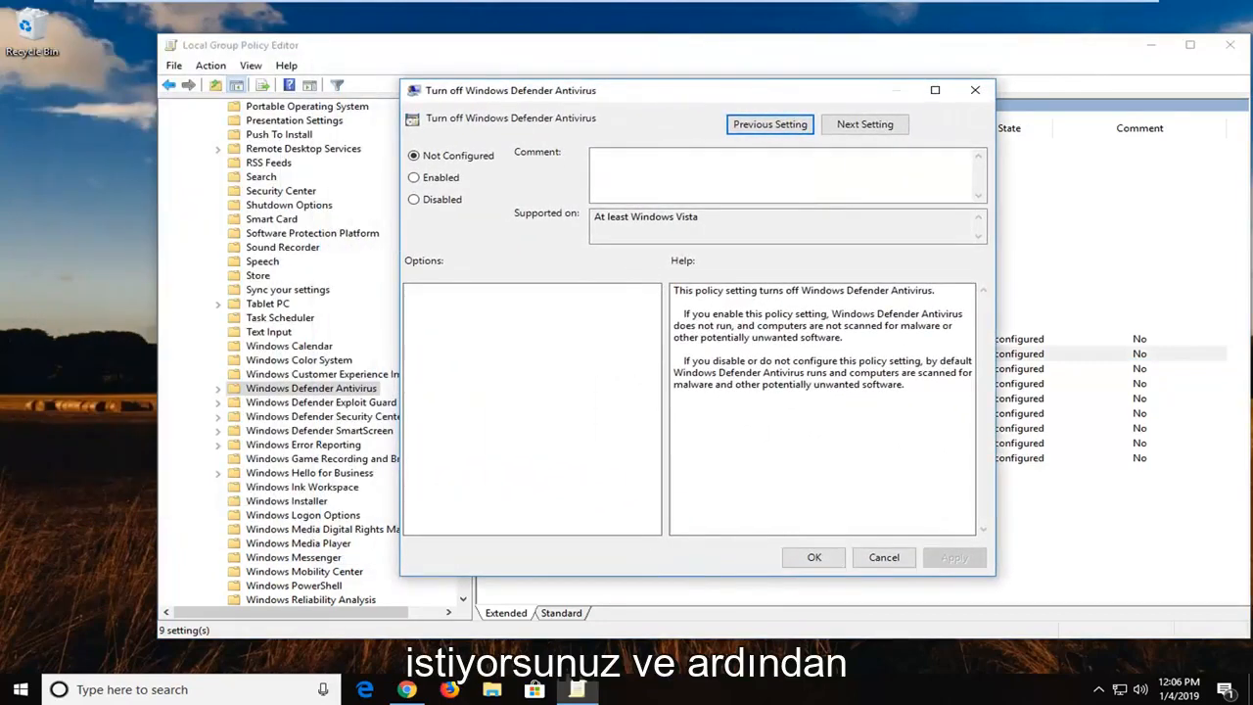
pyautogui.click(415, 200)
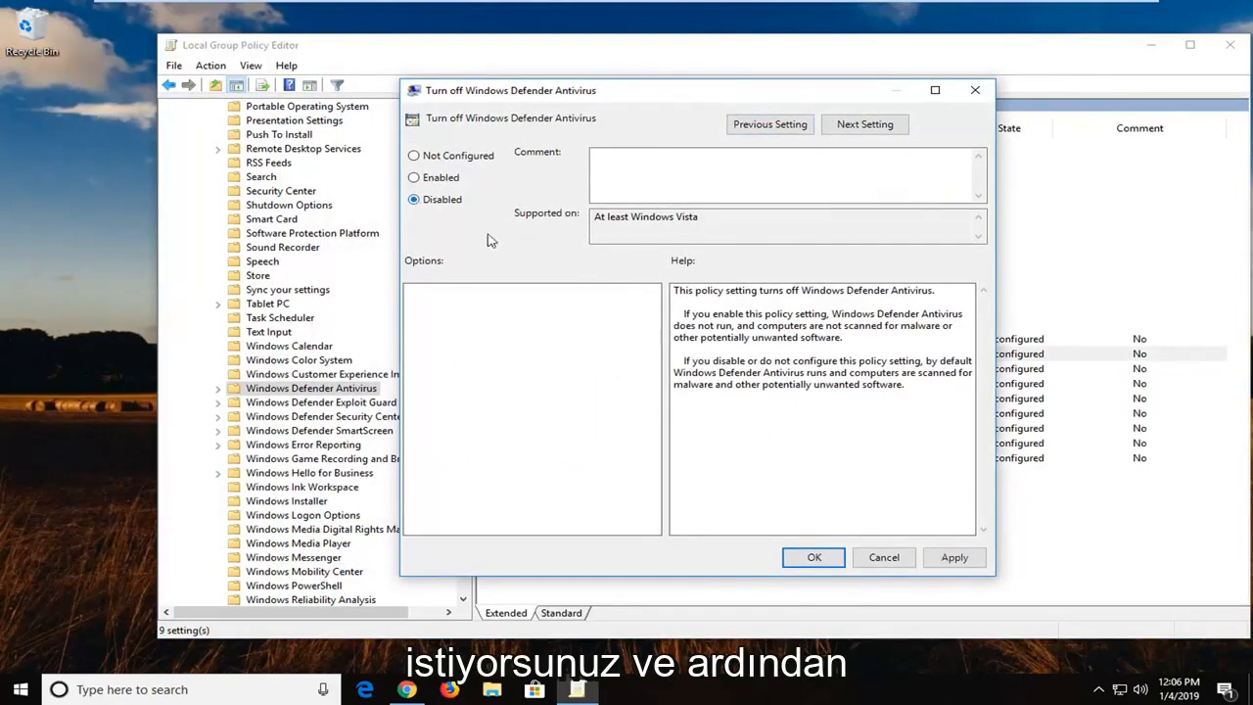
pyautogui.click(953, 556)
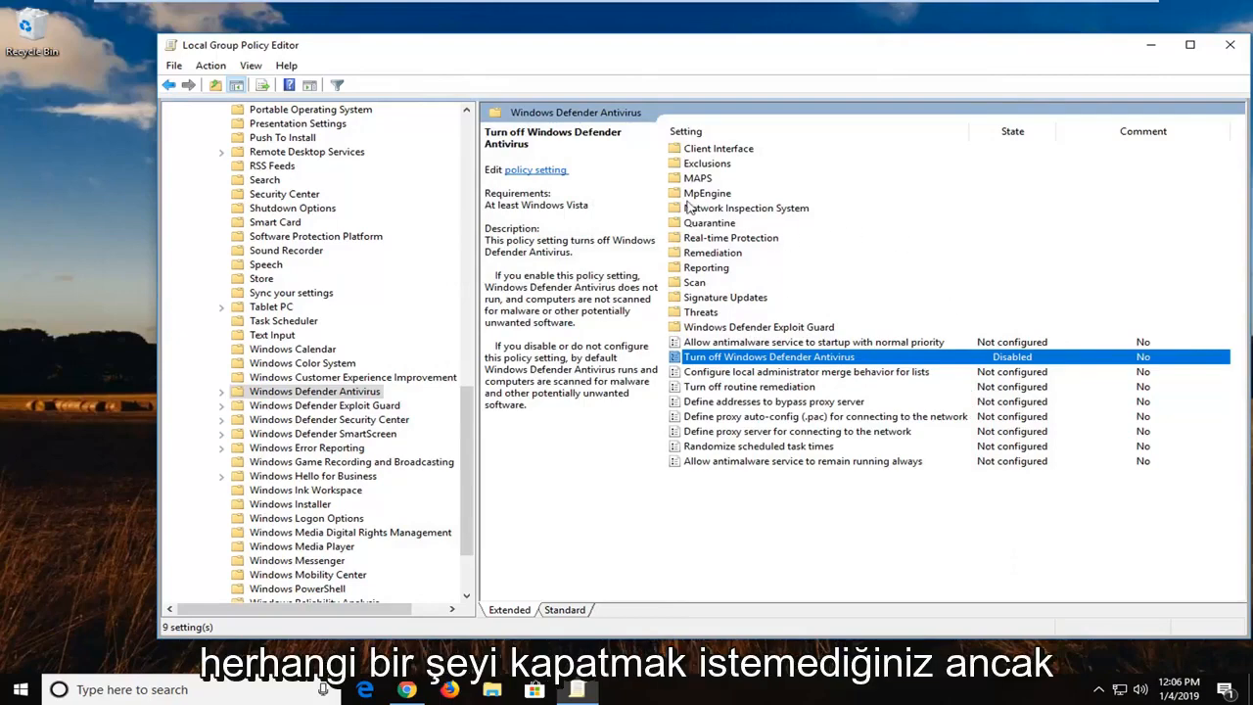
pyautogui.click(719, 148)
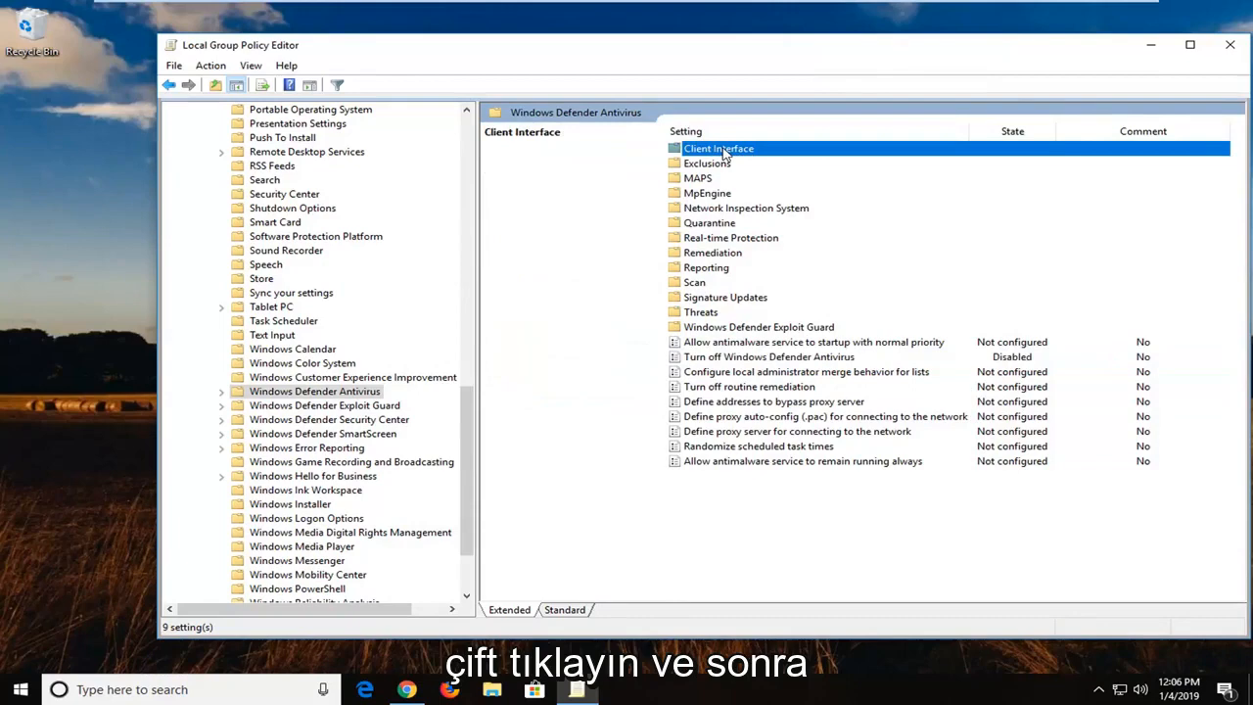
# In Client Interface, set 'Enable headless UI mode' to Disabled, then close the editor
pyautogui.doubleClick(718, 149)
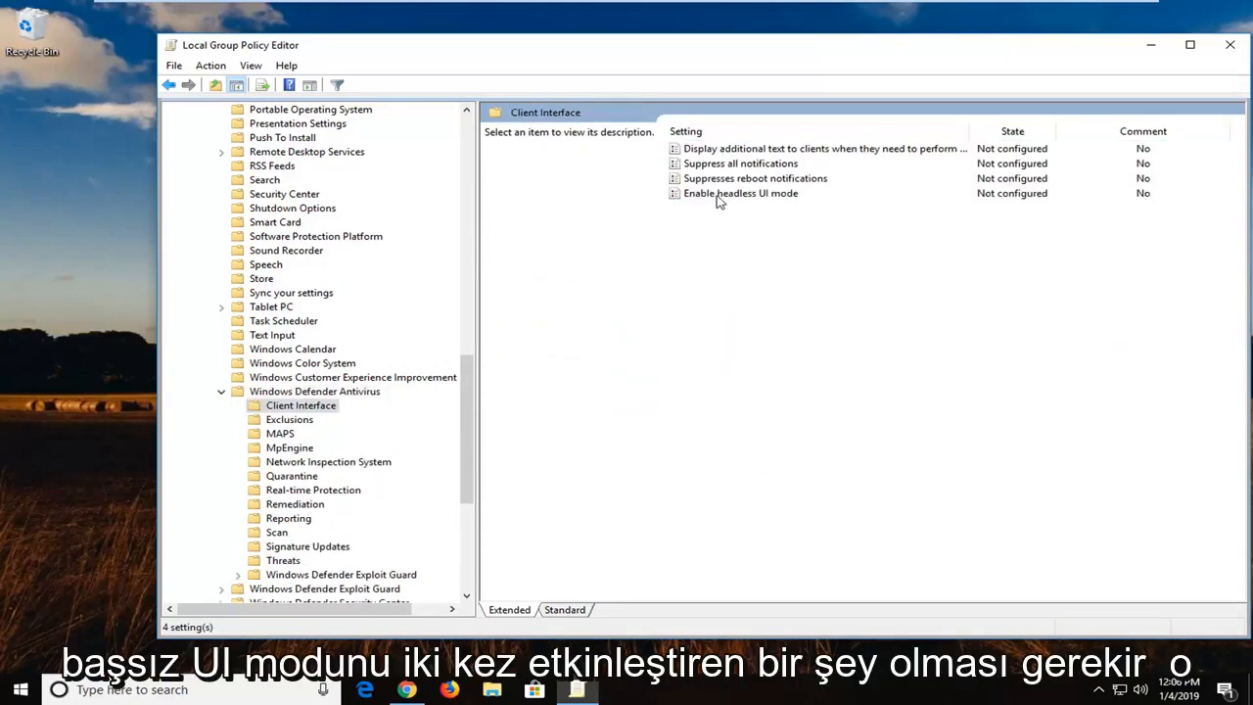
pyautogui.doubleClick(740, 194)
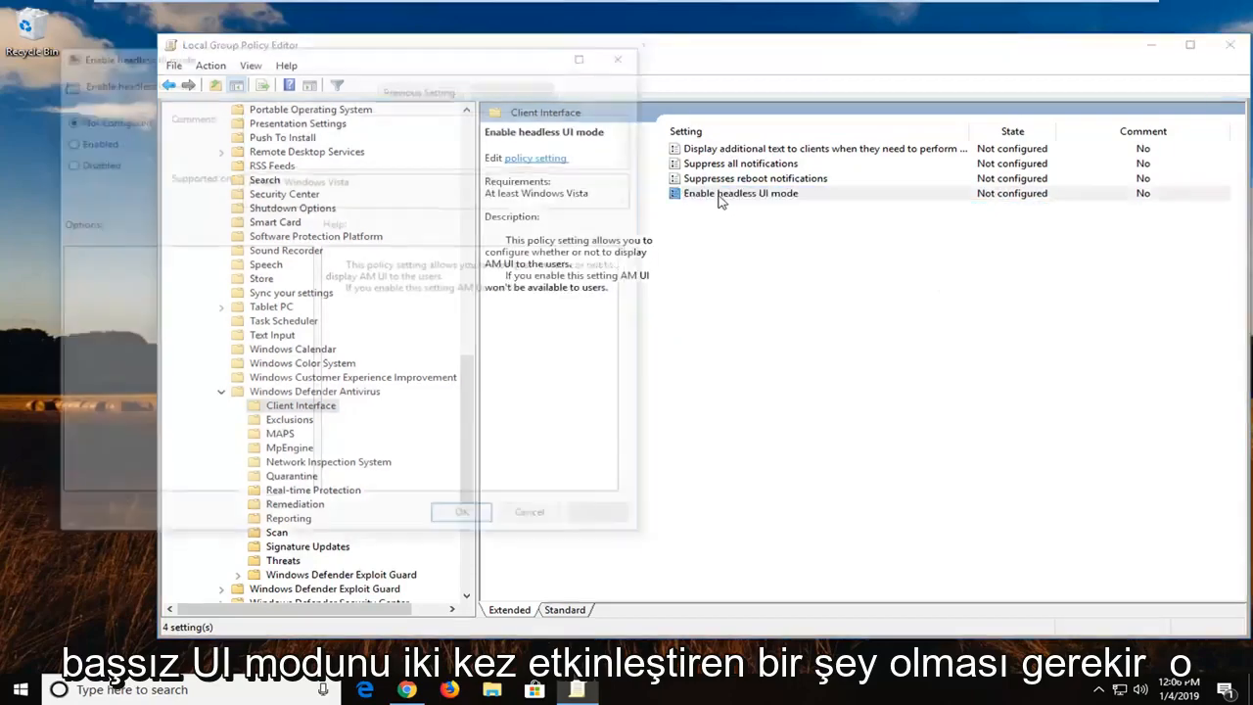
pyautogui.doubleClick(741, 194)
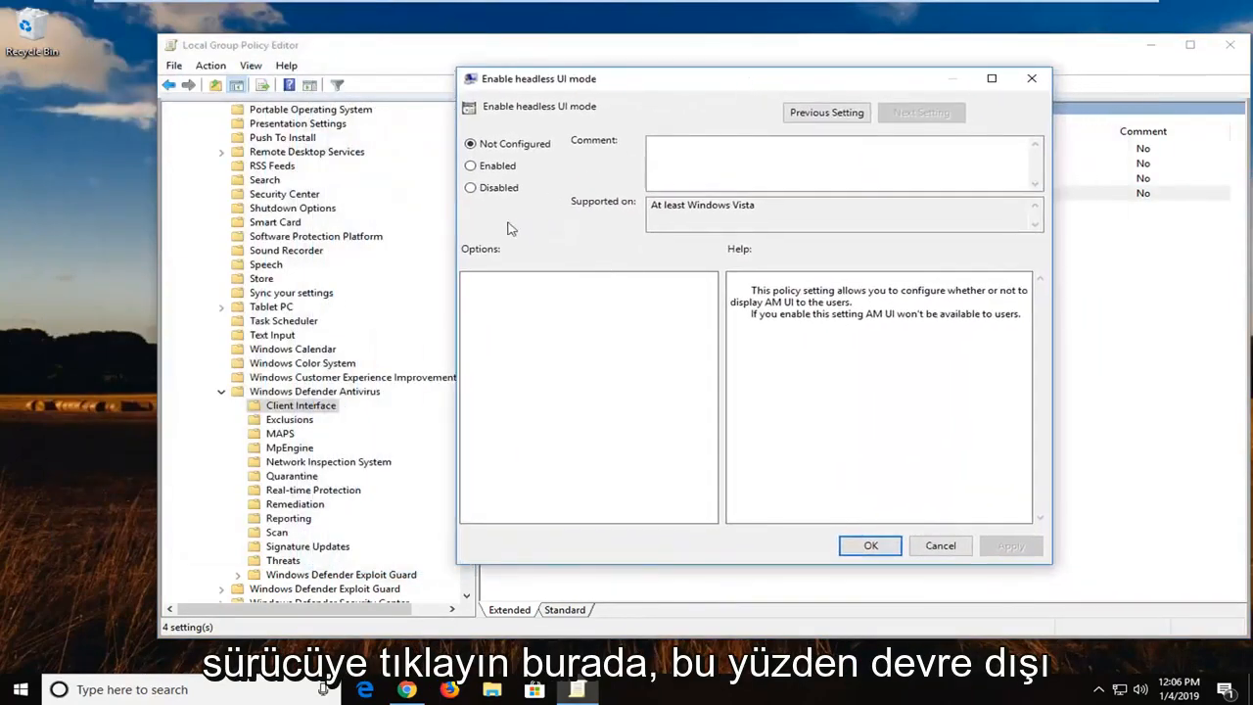
pyautogui.click(470, 188)
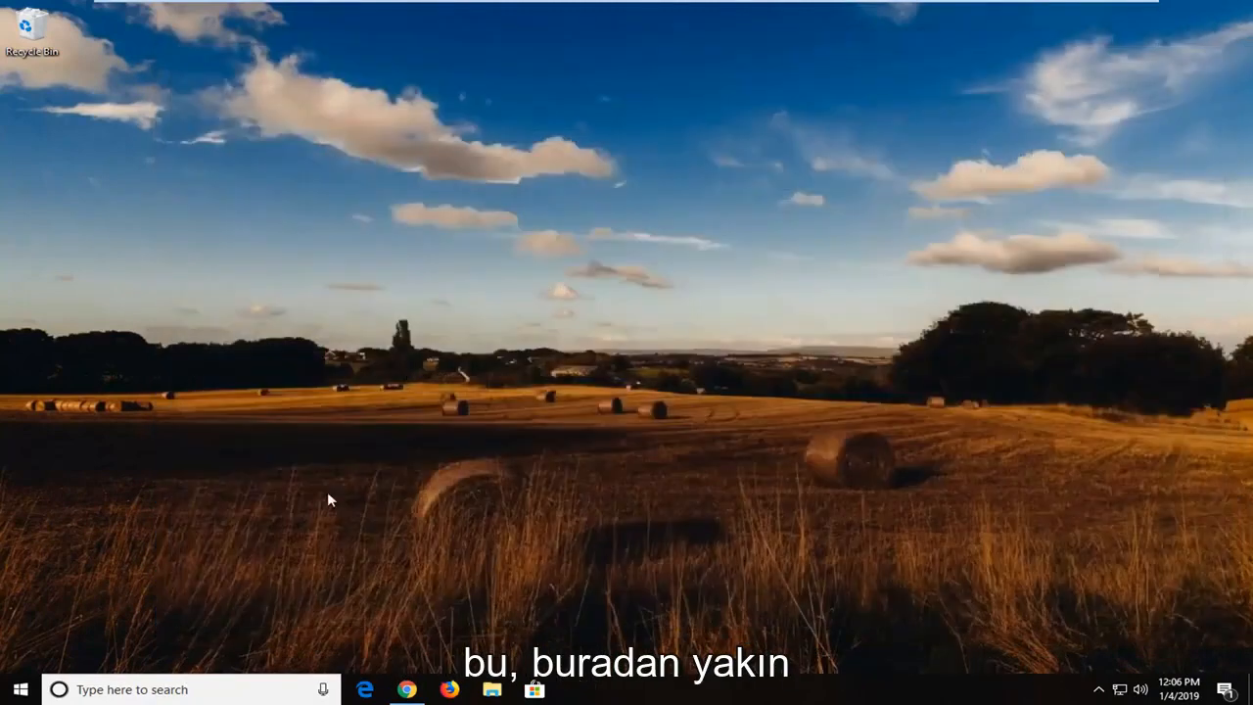
pyautogui.click(16, 689)
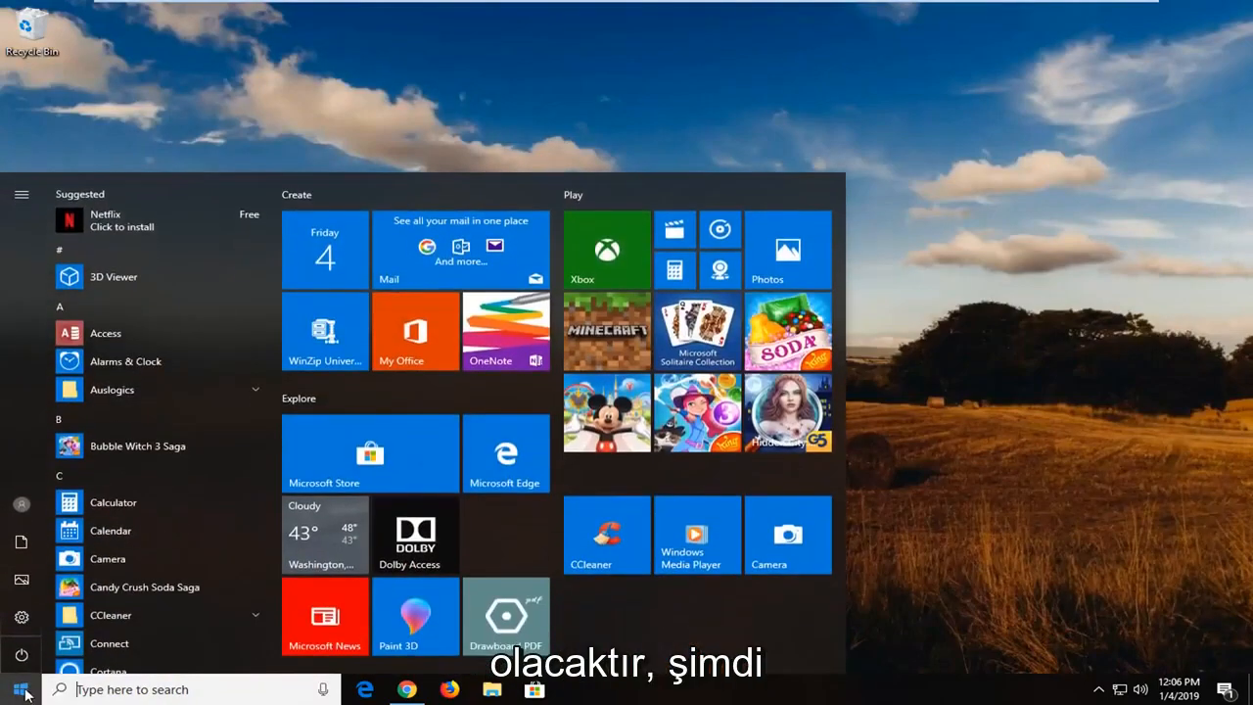
# Search 'cmd' and run Command Prompt as administrator, approving the UAC prompt
pyautogui.write('cmd')
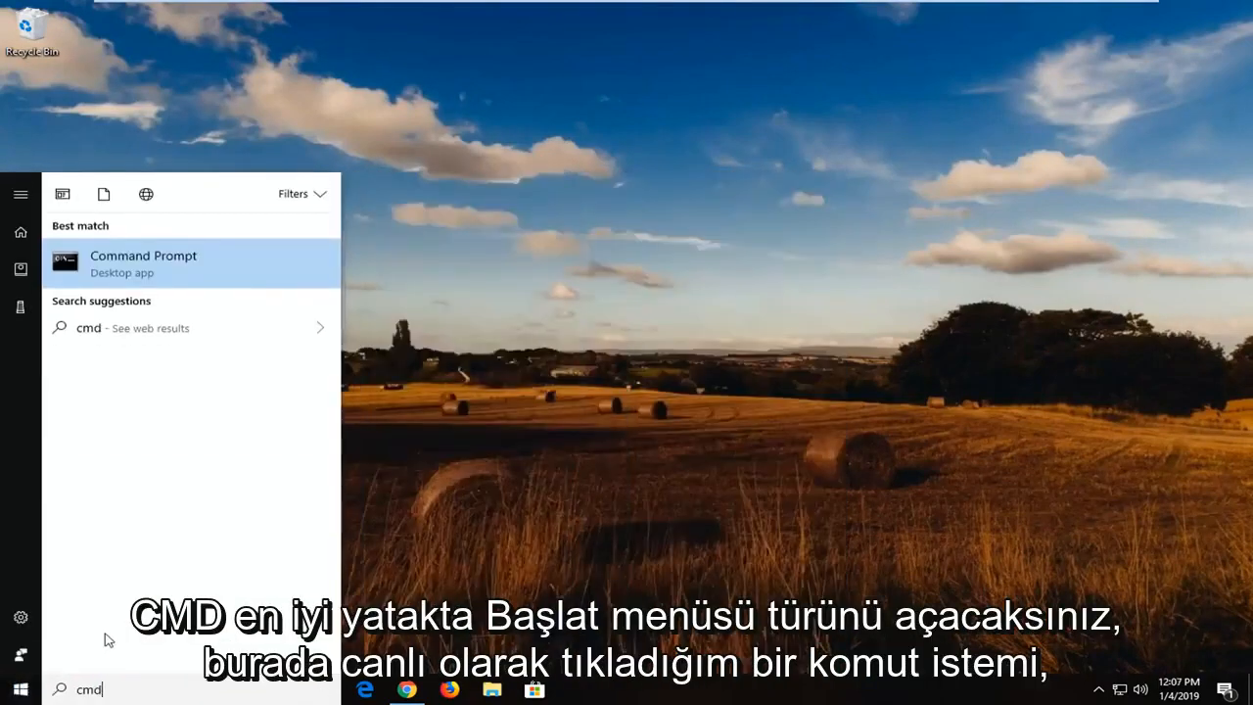
pyautogui.rightClick(143, 263)
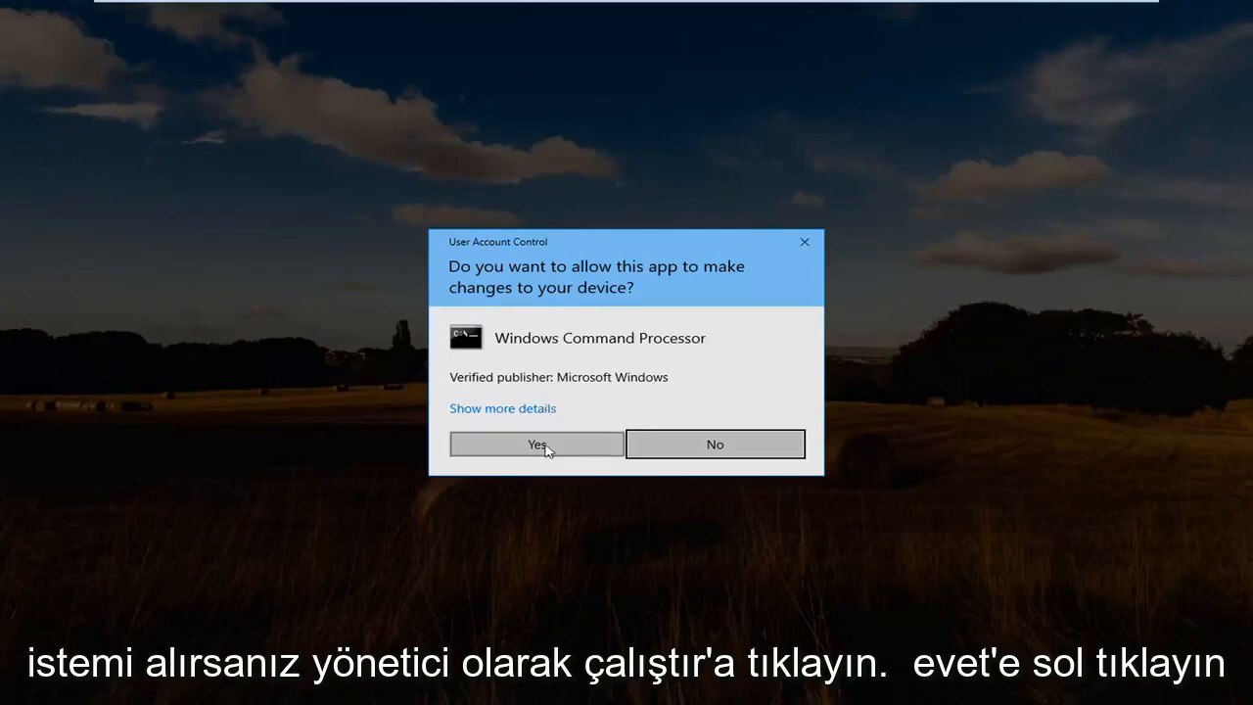
pyautogui.click(536, 443)
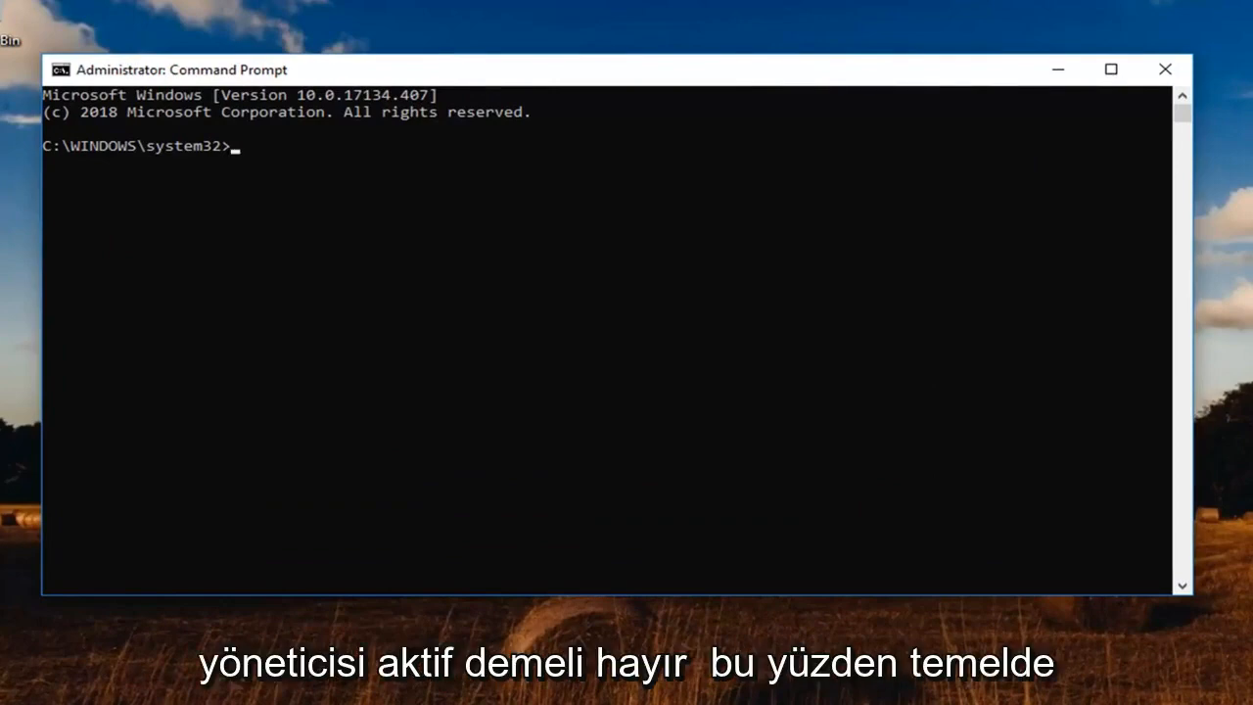
pyautogui.moveTo(591, 91)
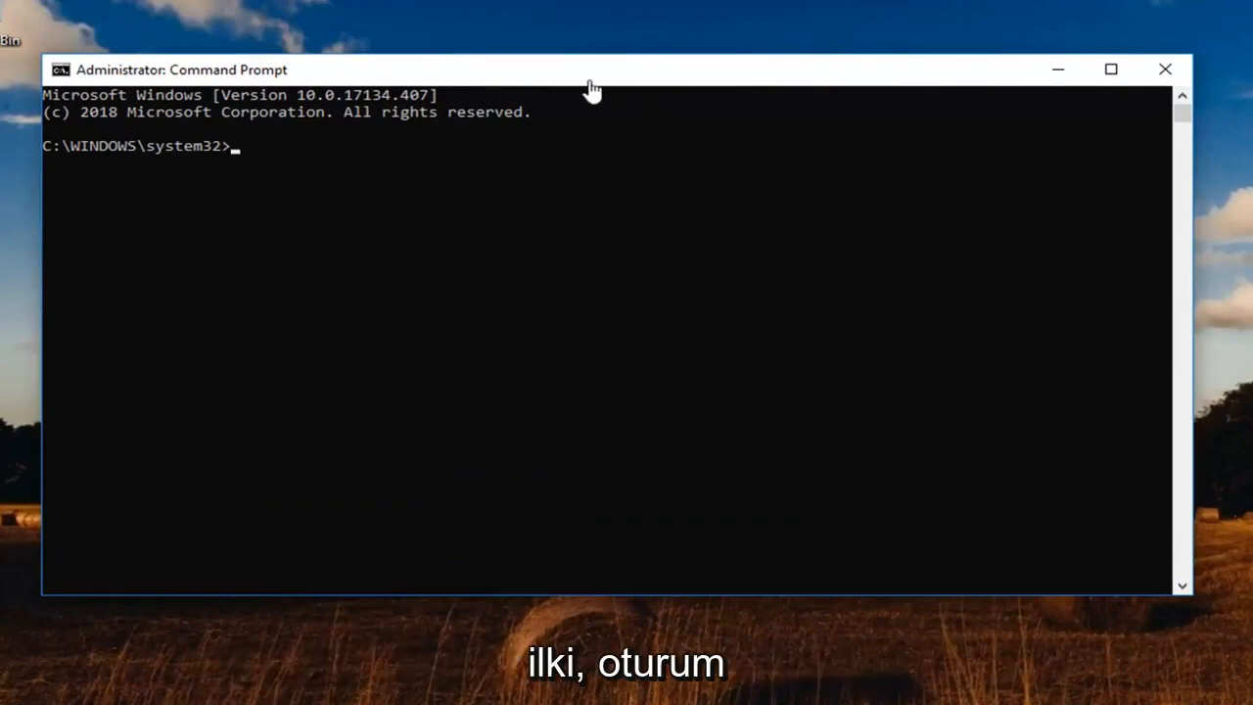
# Paste 'net user administrator /active:yes' into the administrator prompt
pyautogui.moveTo(587, 70); pyautogui.dragTo(624, 80)
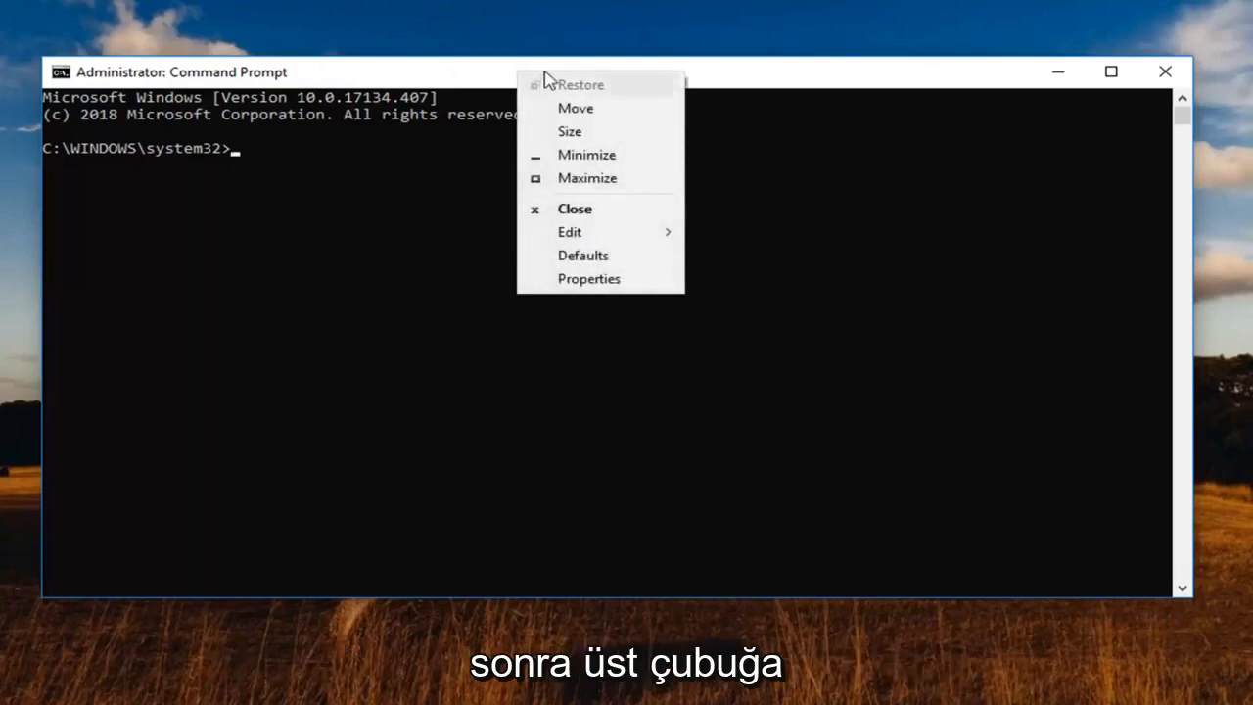
pyautogui.moveTo(510, 80)
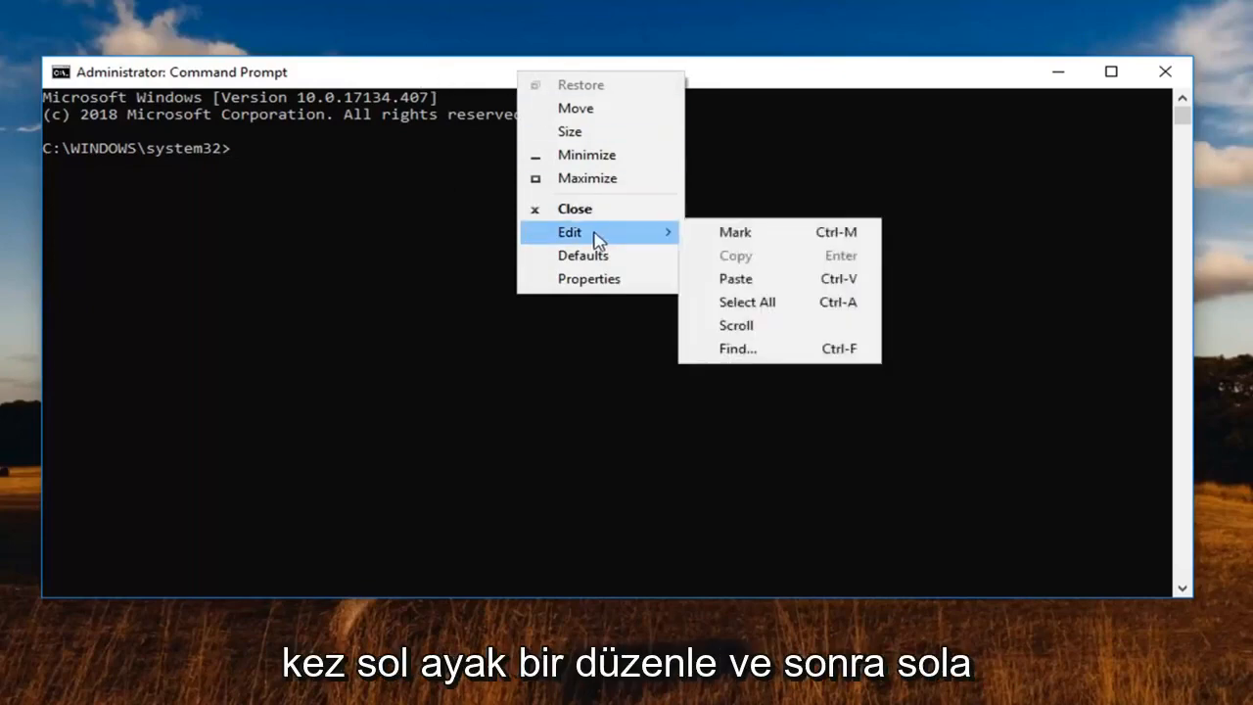
pyautogui.click(736, 278)
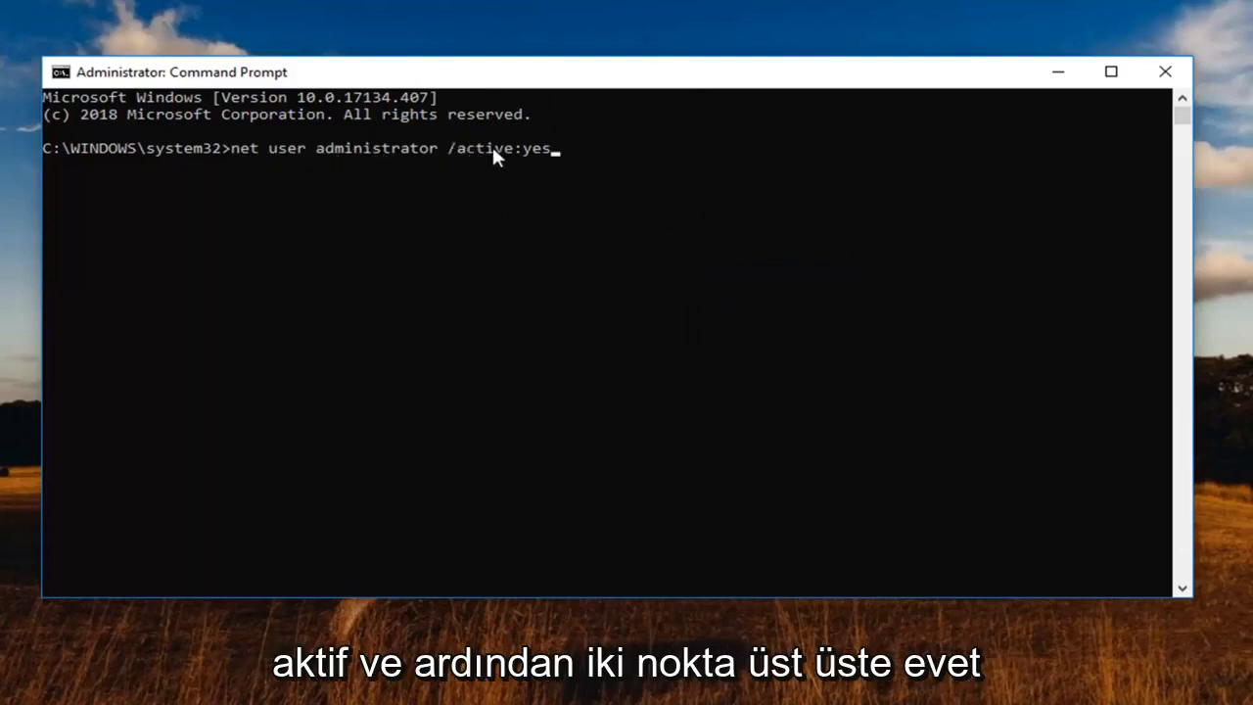
pyautogui.moveTo(544, 174)
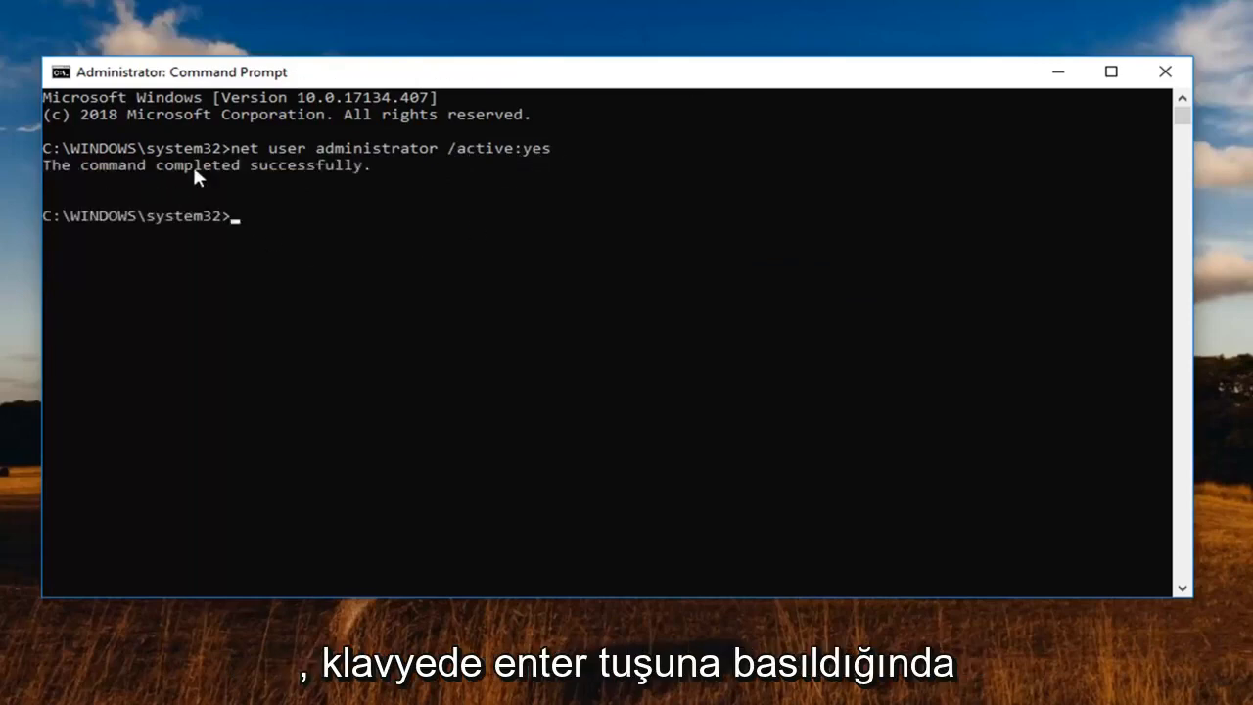
pyautogui.moveTo(821, 194)
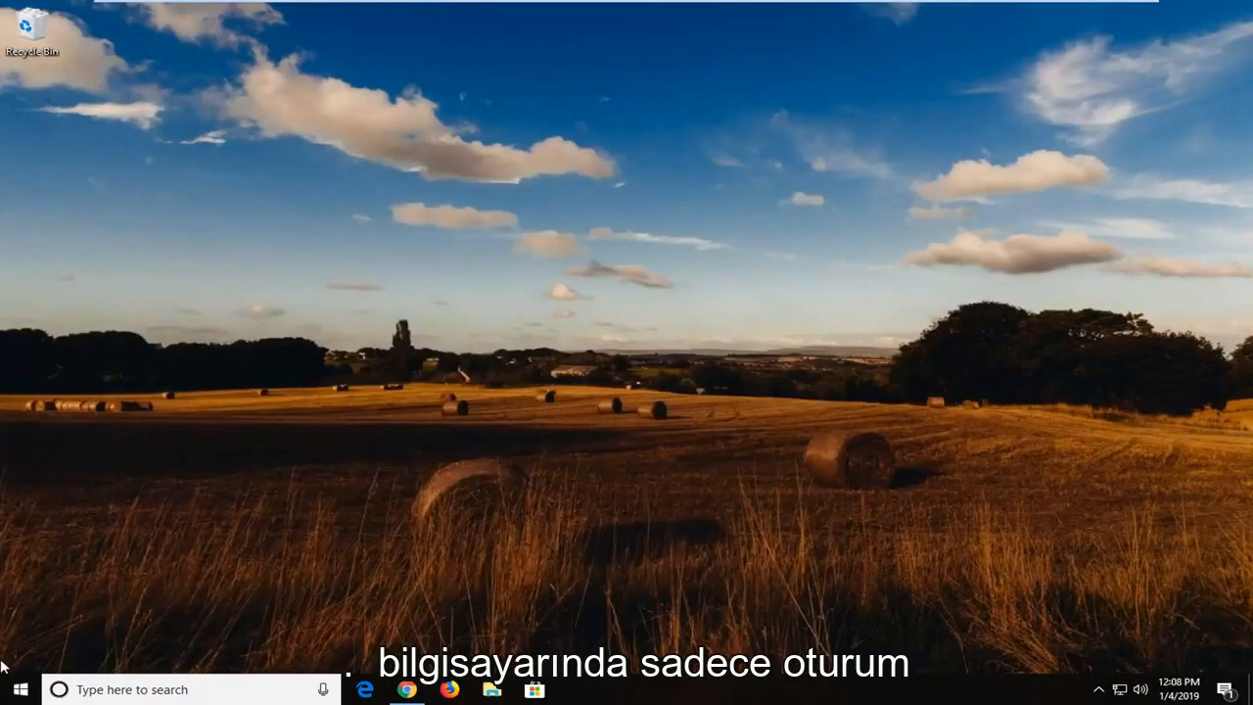
pyautogui.moveTo(244, 572)
pyautogui.write('cmd')
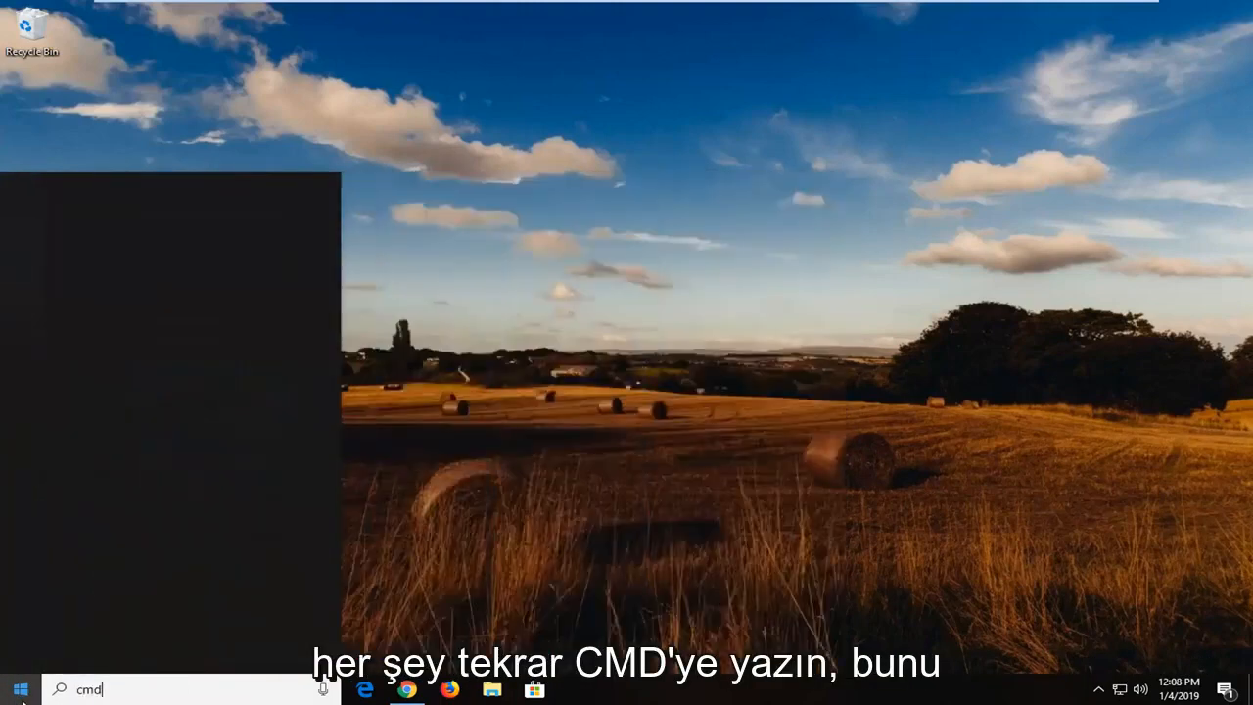
# Run Command Prompt as administrator again, approving the UAC prompt
pyautogui.rightClick(141, 258)
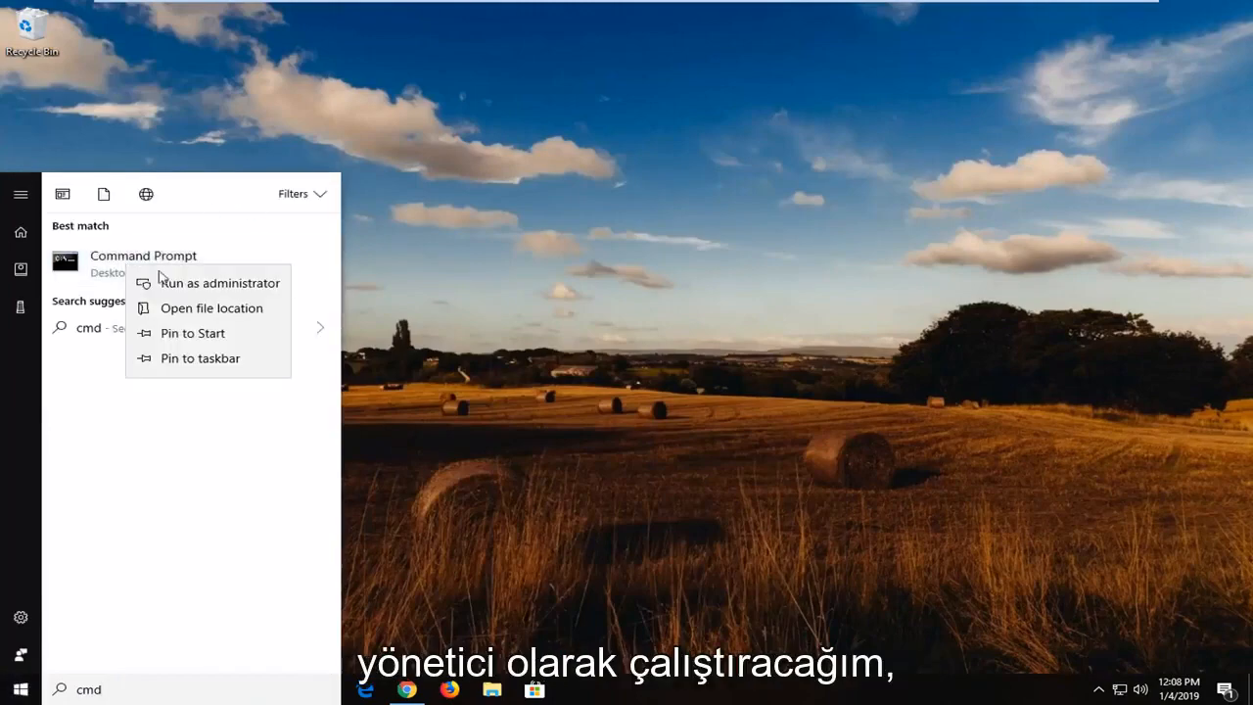
pyautogui.click(219, 282)
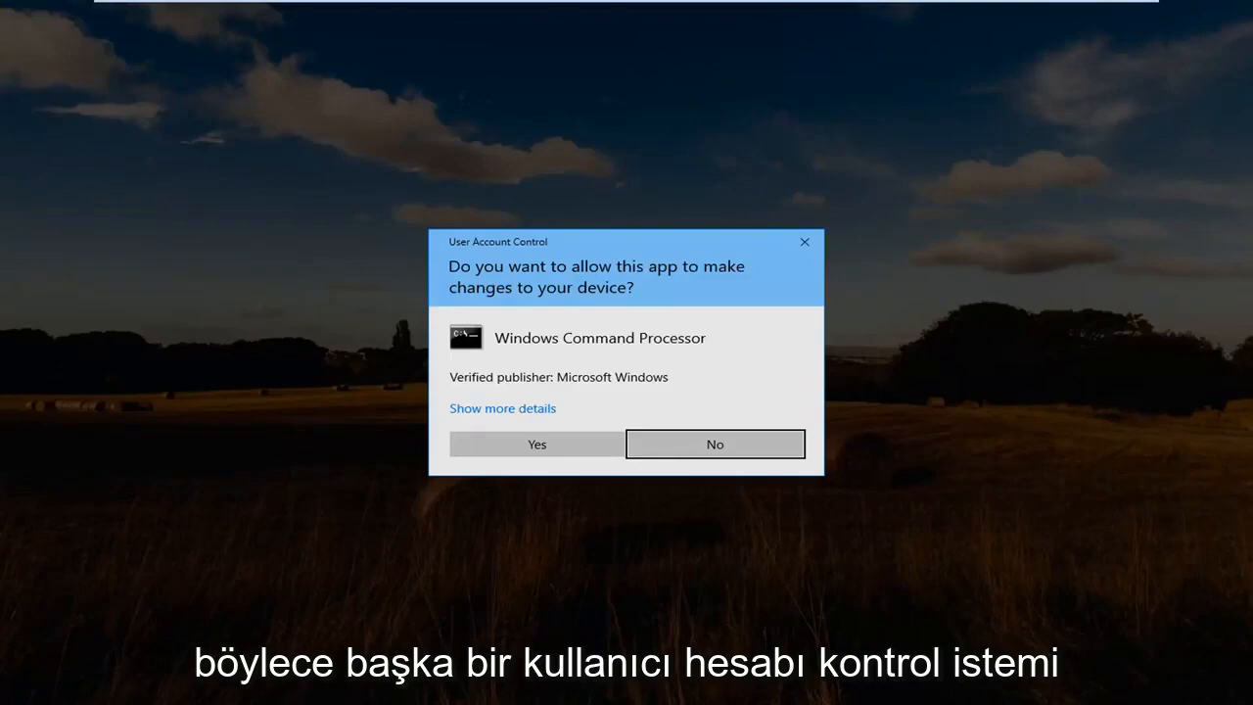
pyautogui.click(536, 443)
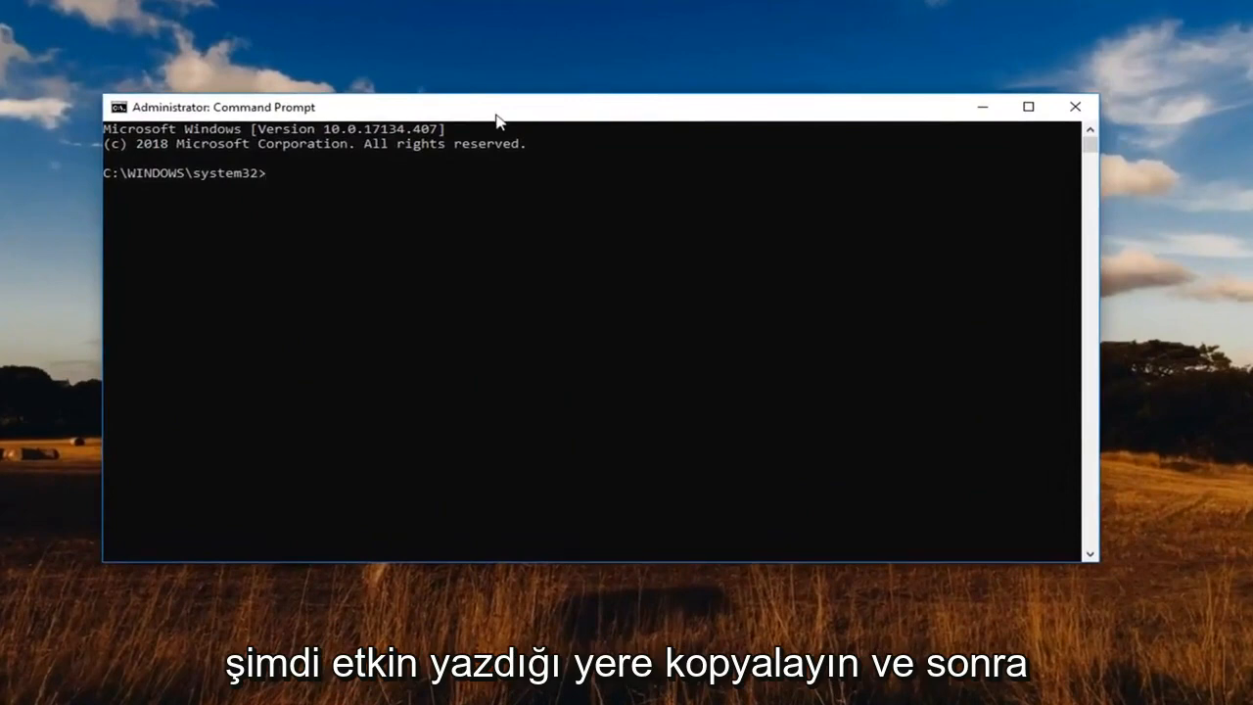
# Paste and run 'net user administrator /active:no', then close Command Prompt
pyautogui.rightClick(470, 108)
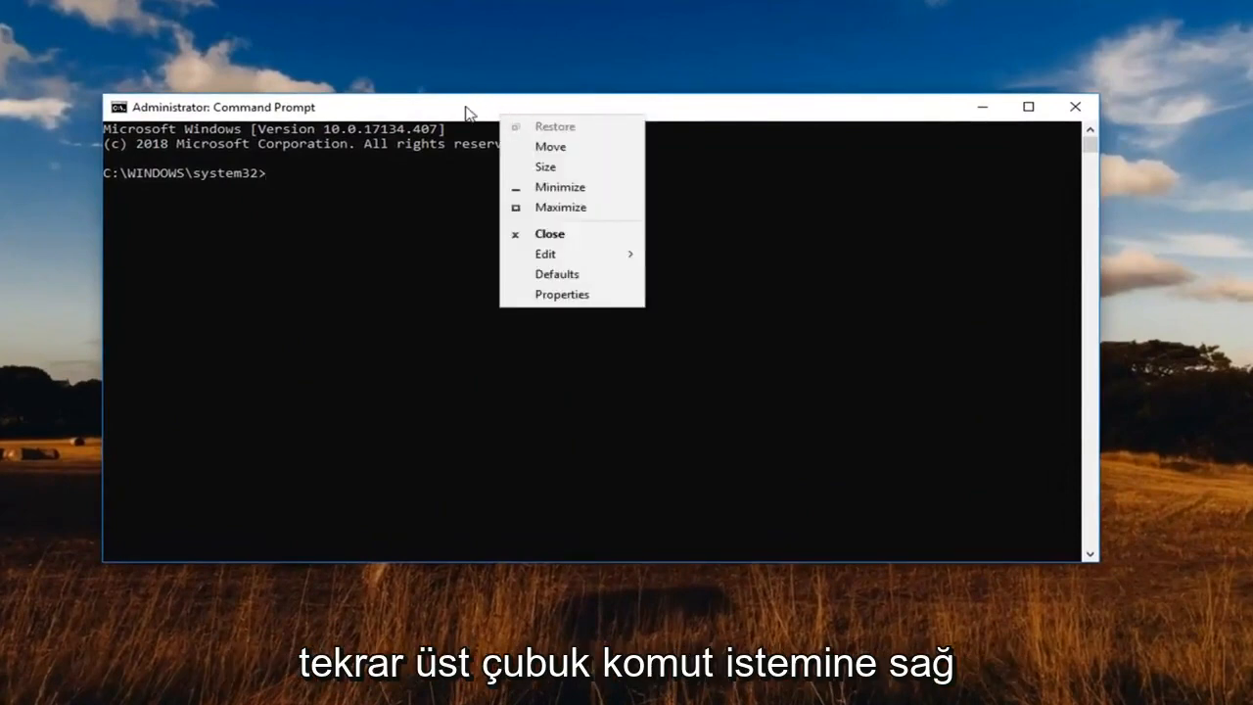
pyautogui.click(544, 255)
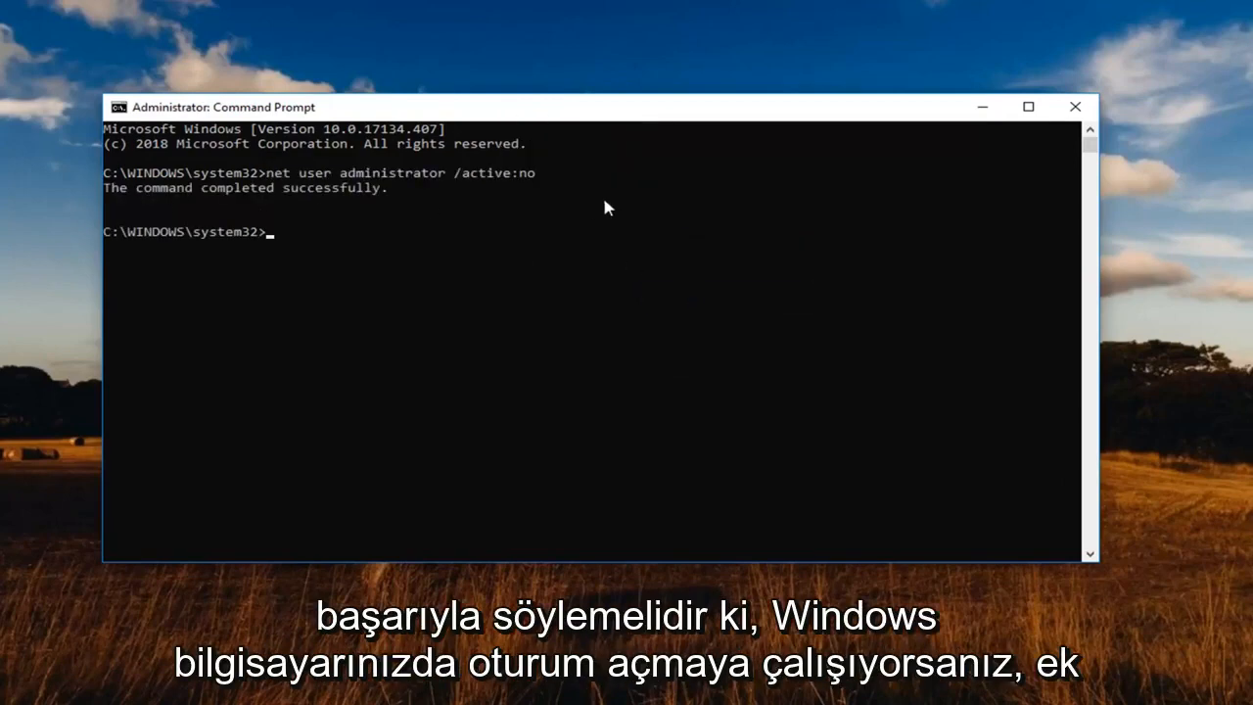
pyautogui.moveTo(407, 199)
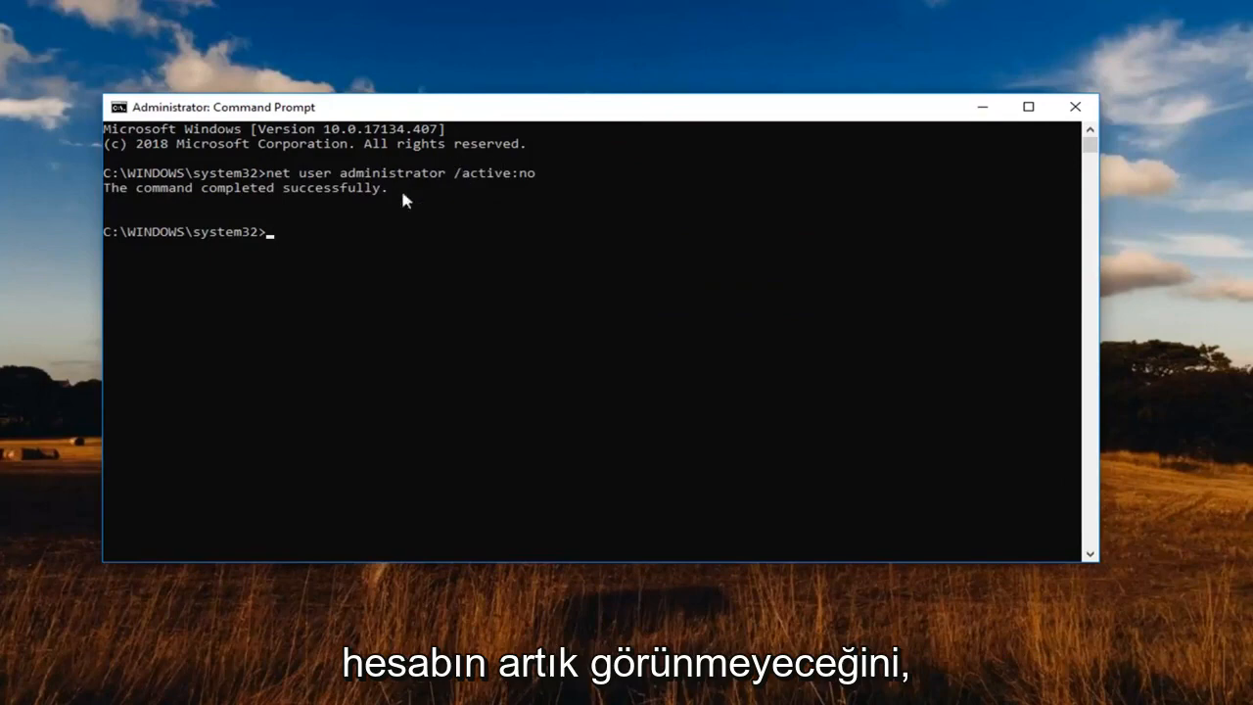
pyautogui.moveTo(133, 155)
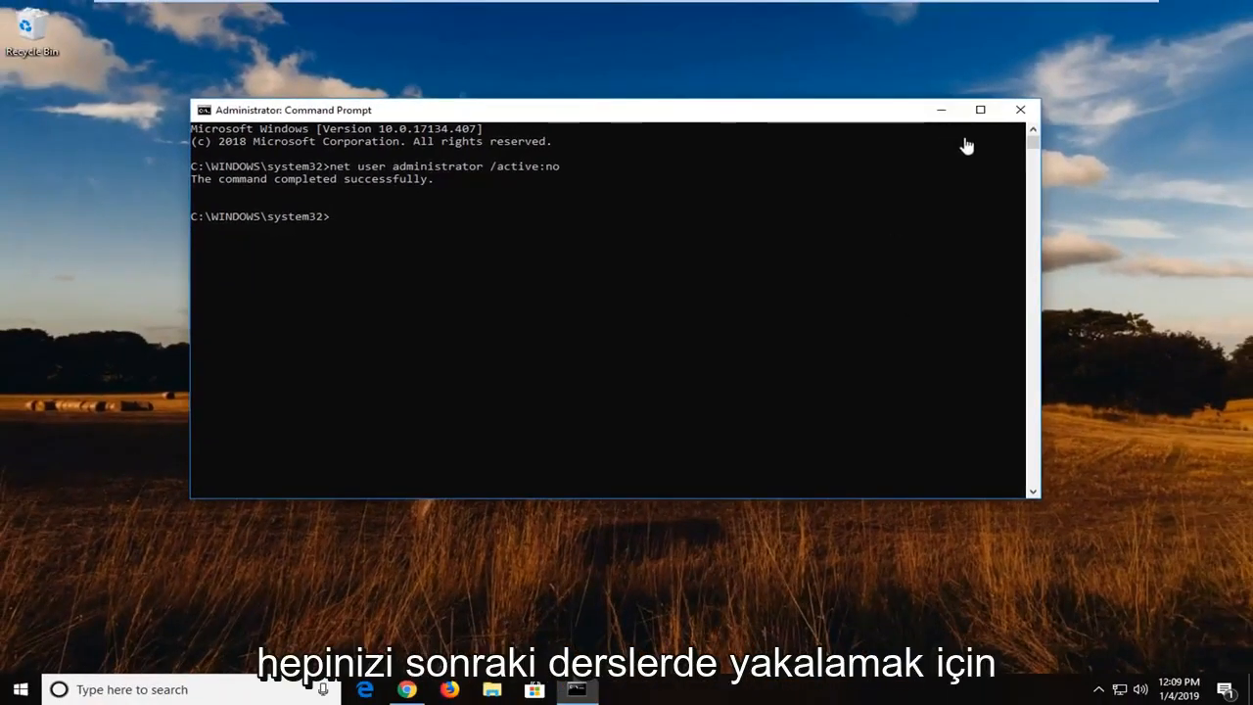
pyautogui.click(1021, 110)
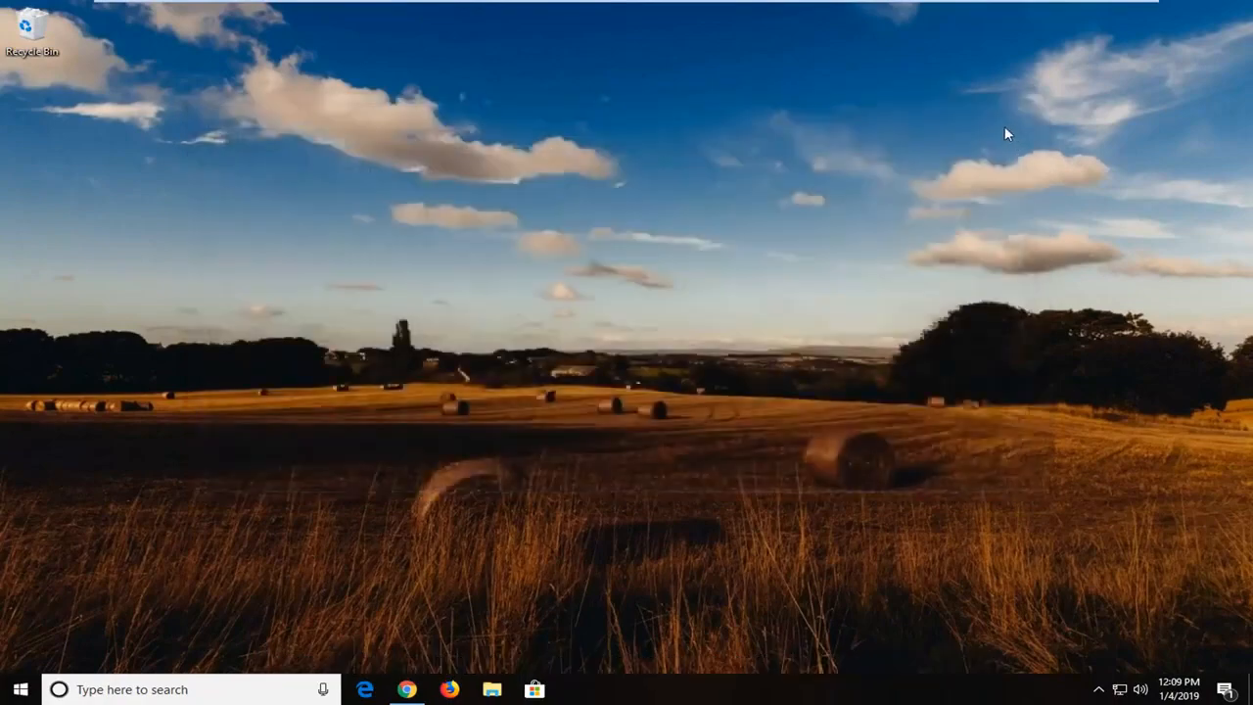